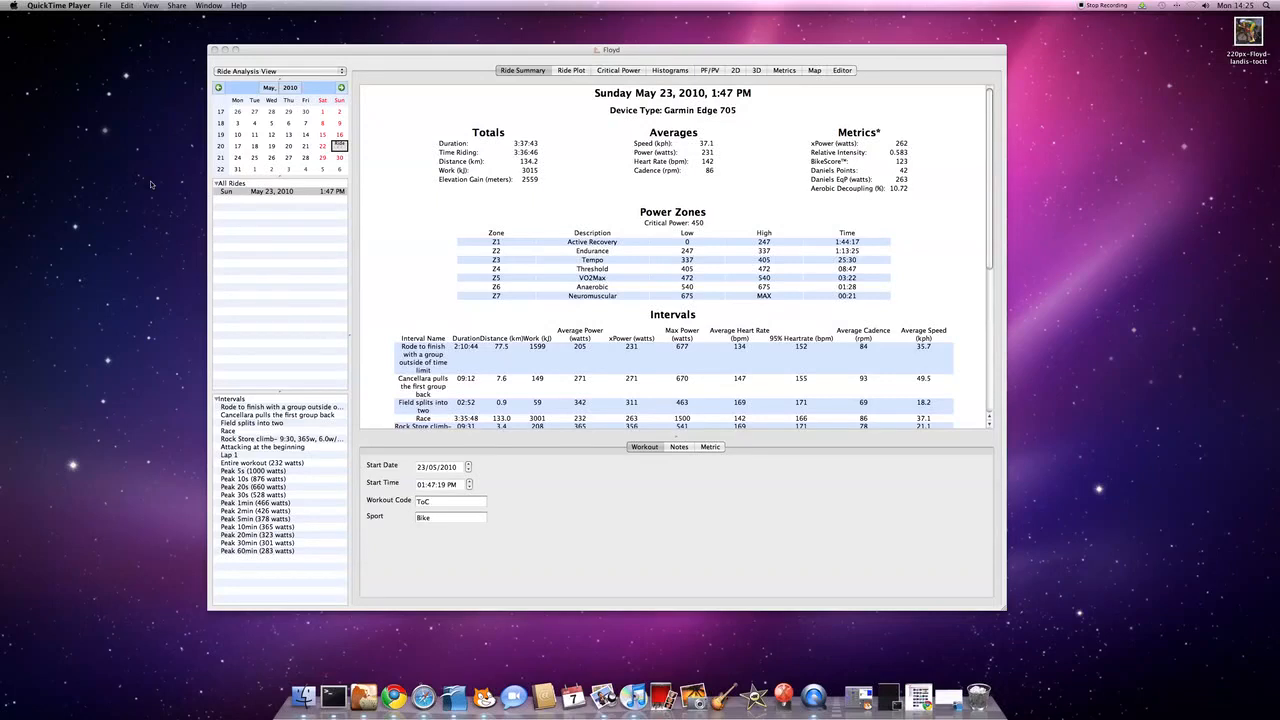
mouse_move(506, 156)
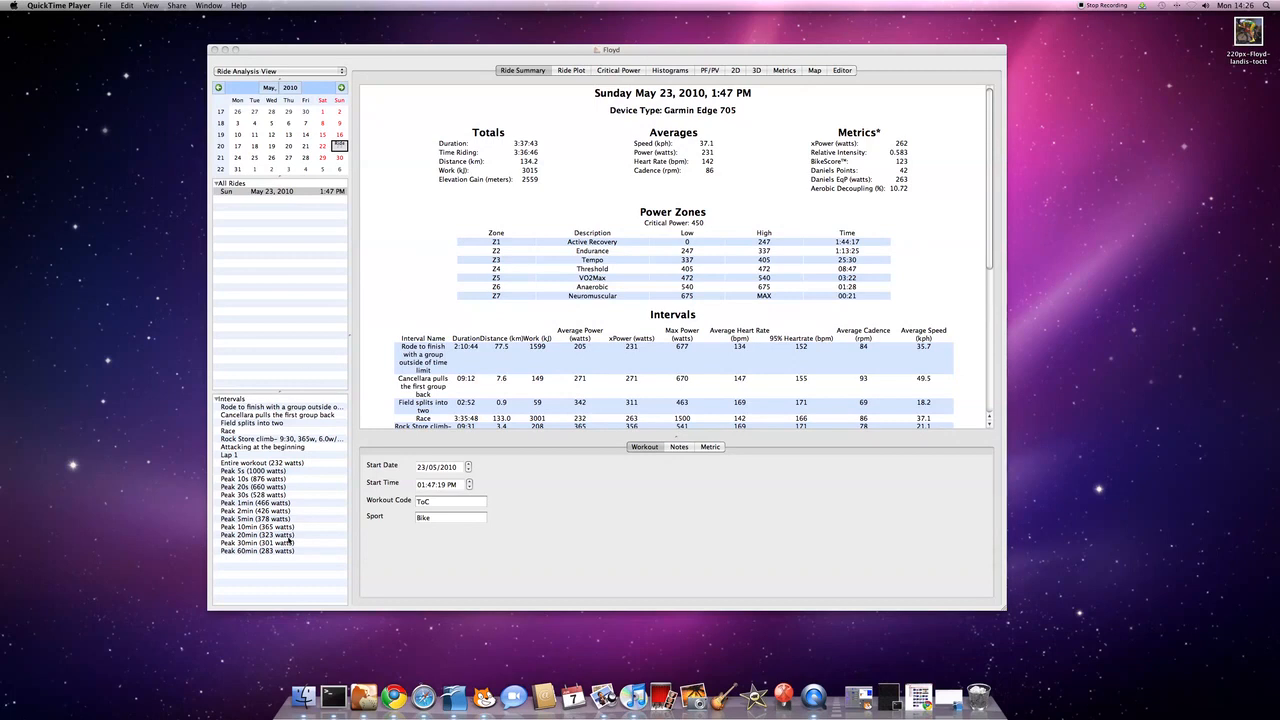
mouse_move(292, 510)
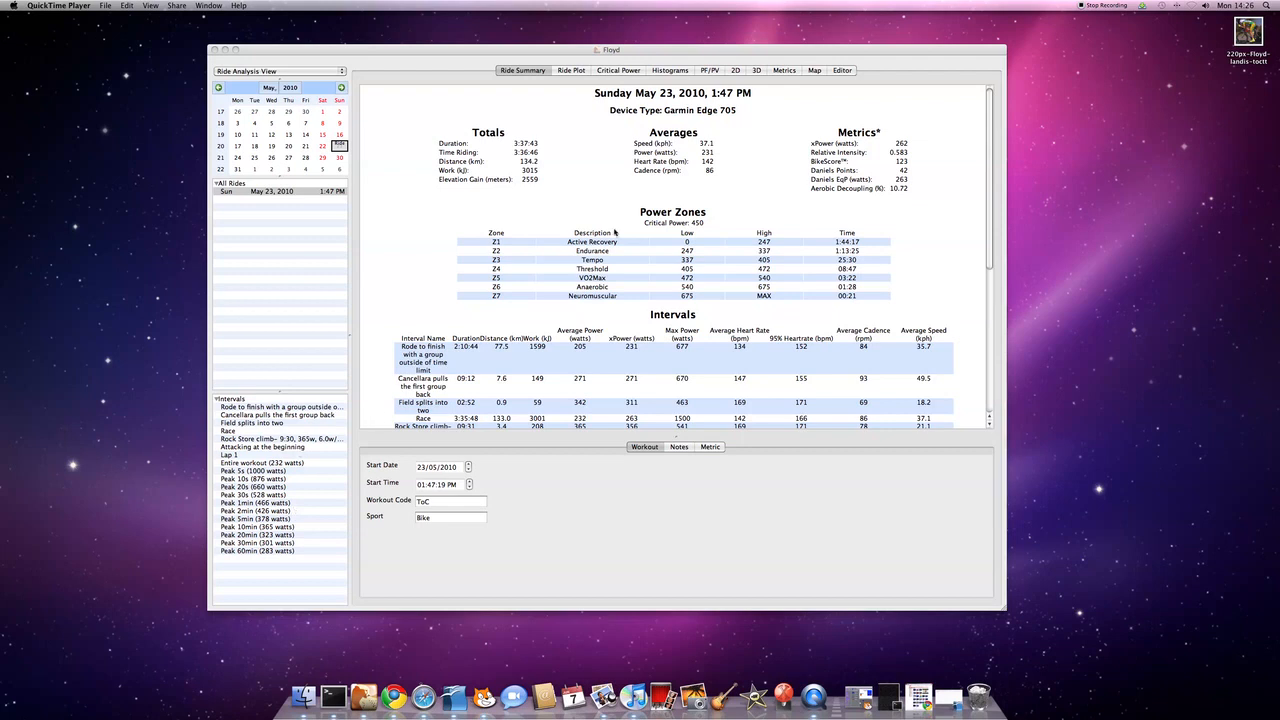
mouse_move(152, 50)
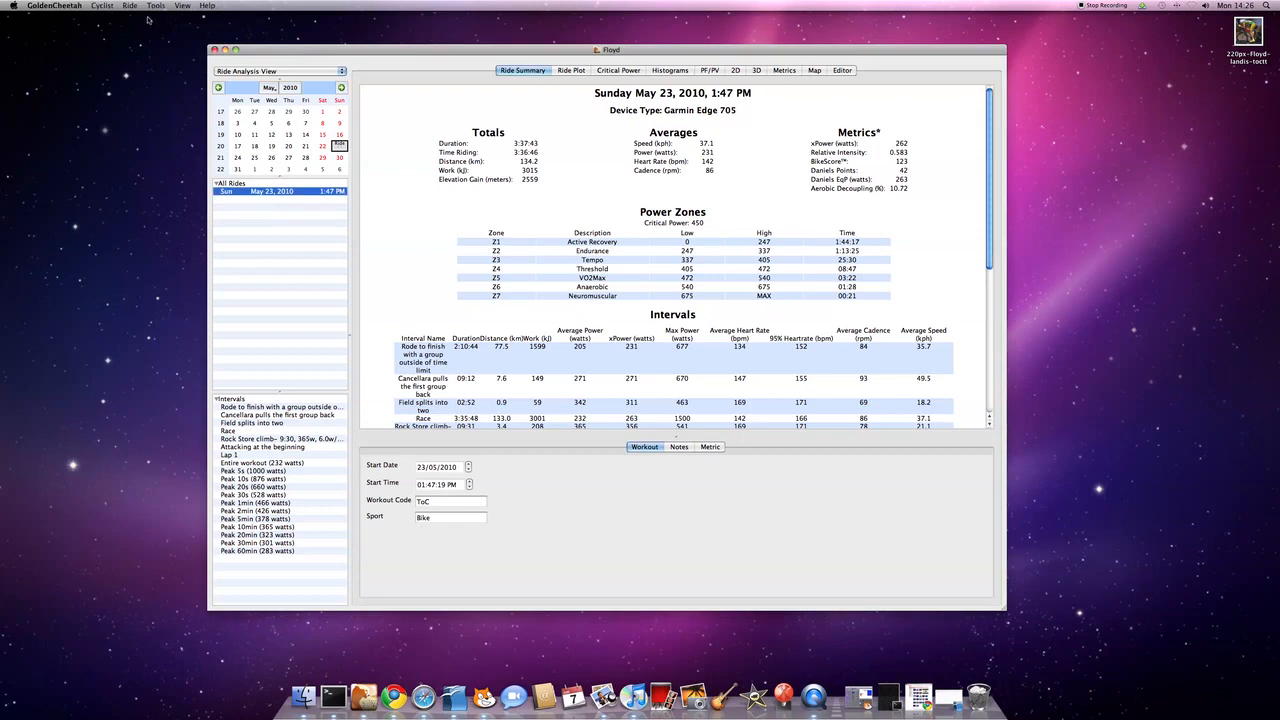
Step: Bring up the Preferences' Ride Data section and its Processing settings, passing Fields and Notes Keywords
click(54, 6)
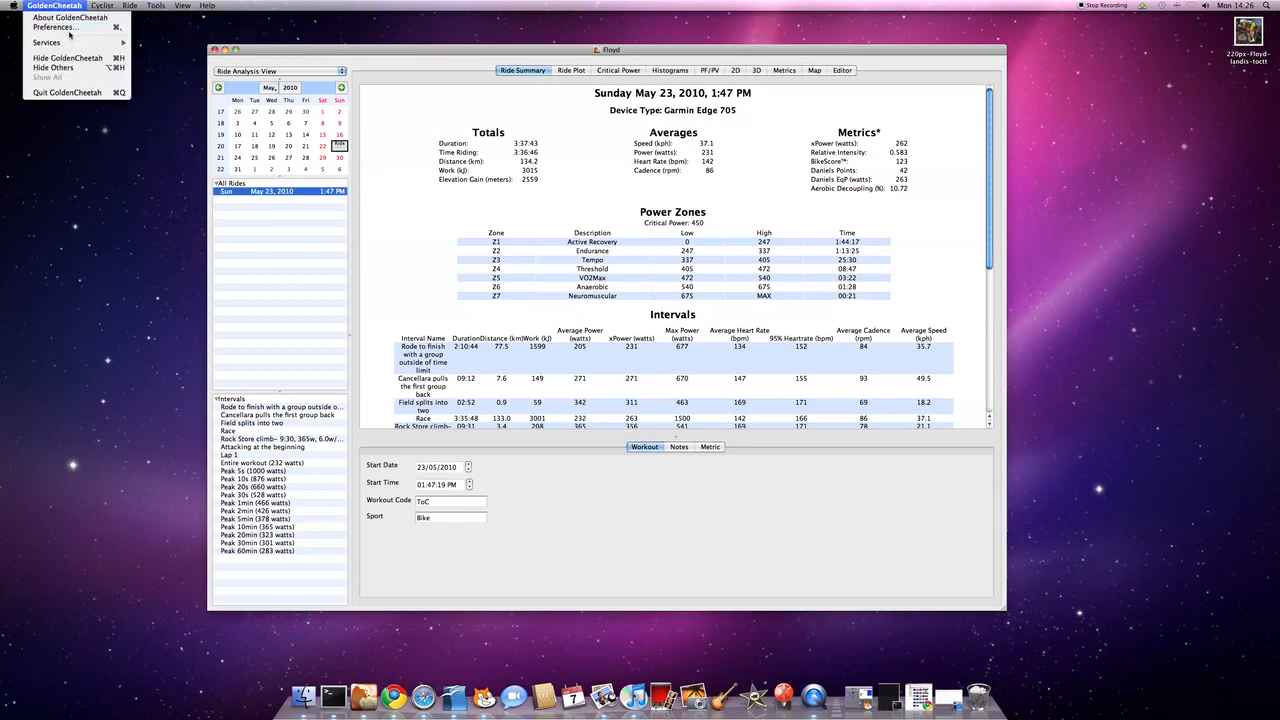
click(52, 28)
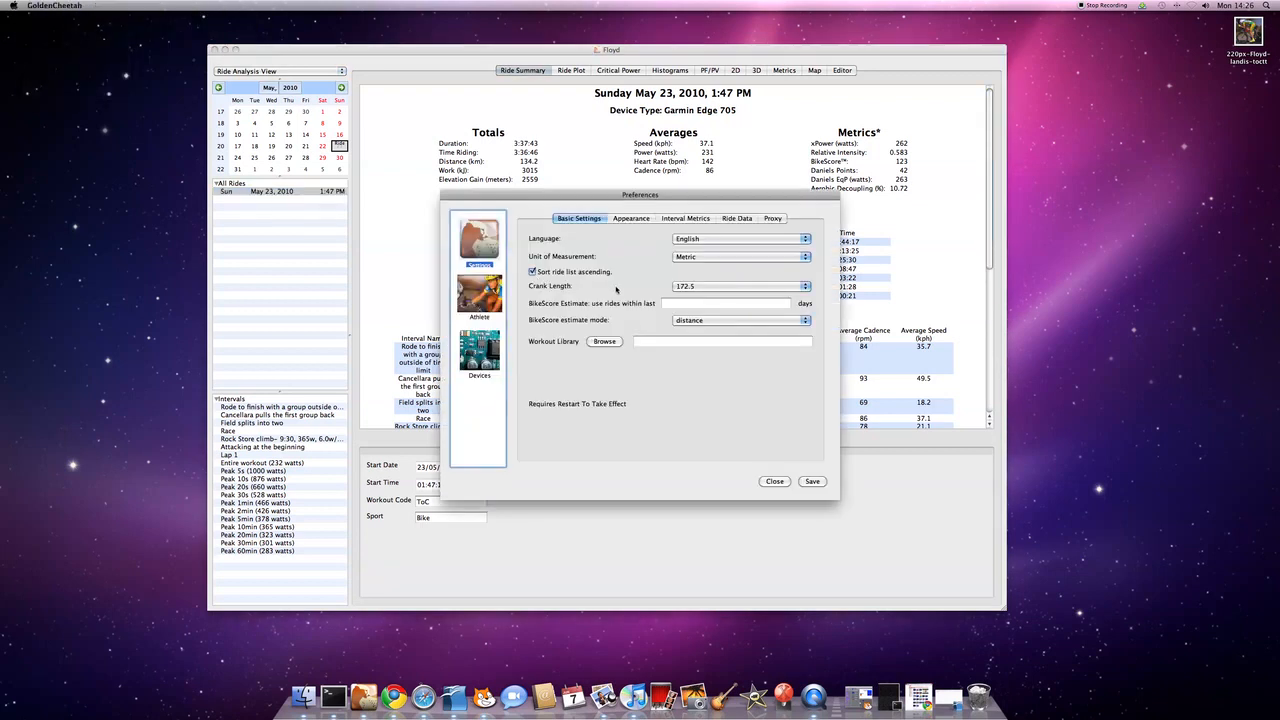
click(736, 218)
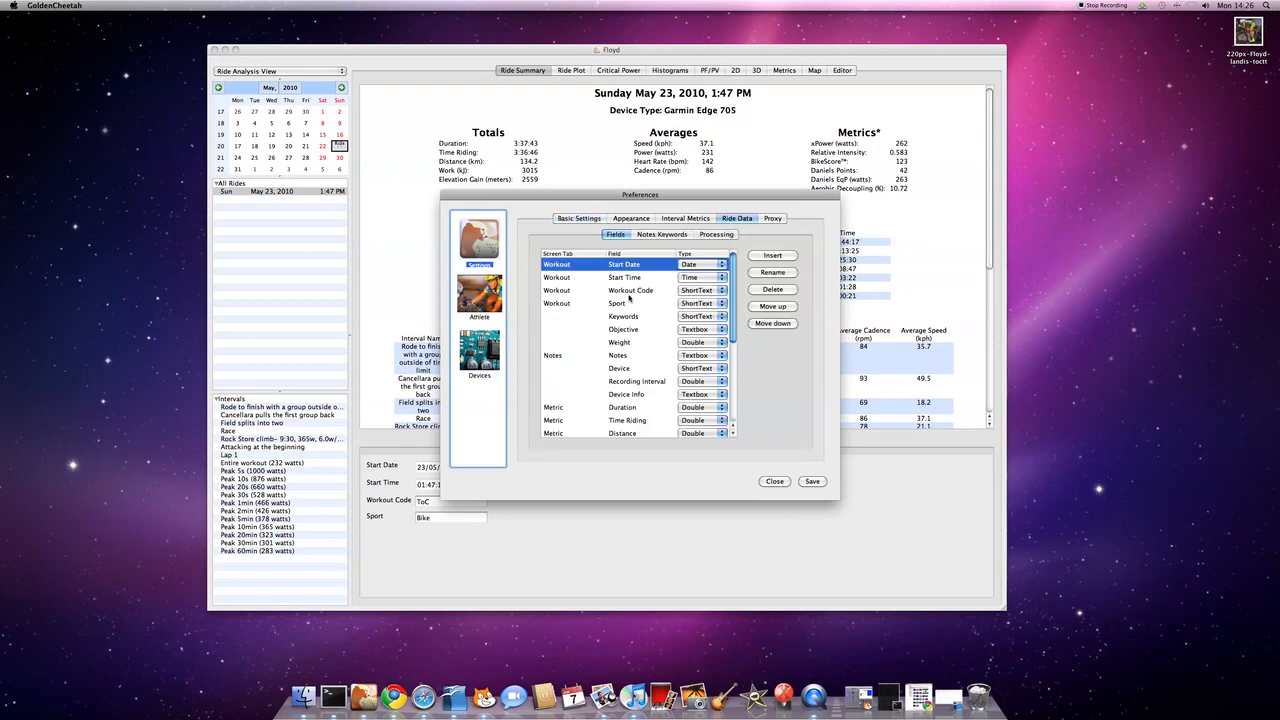
click(662, 234)
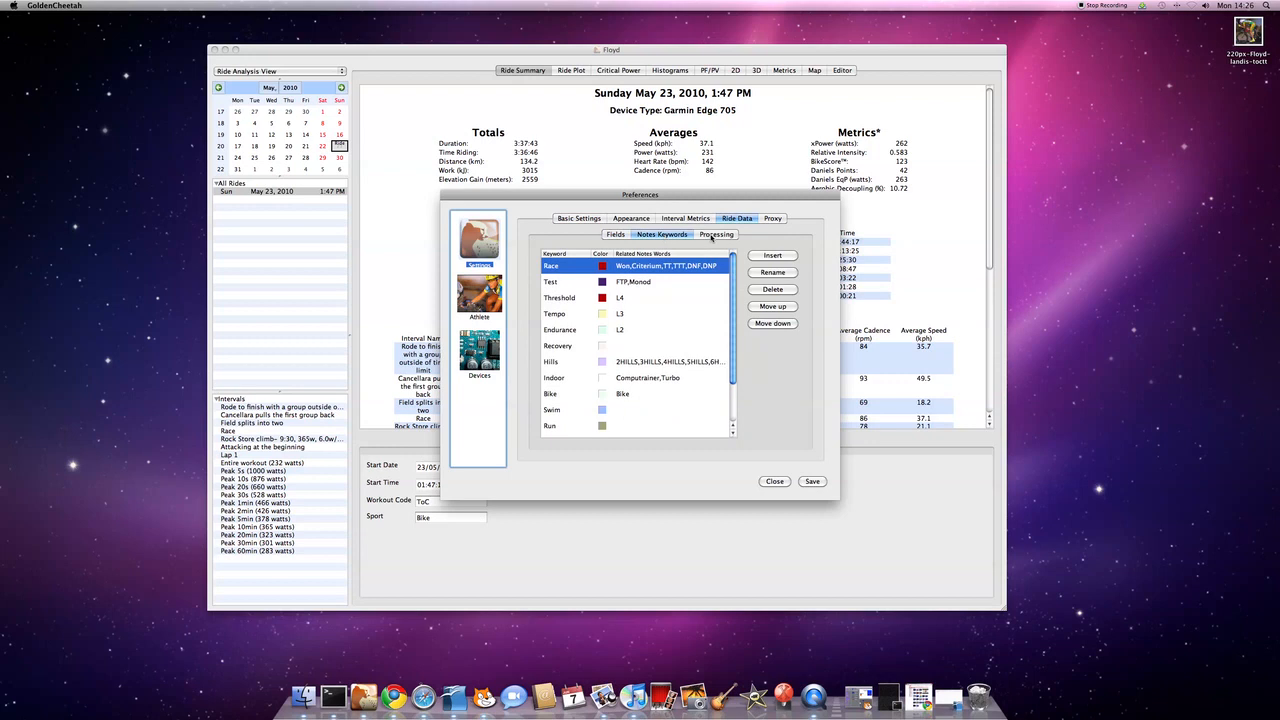
click(716, 234)
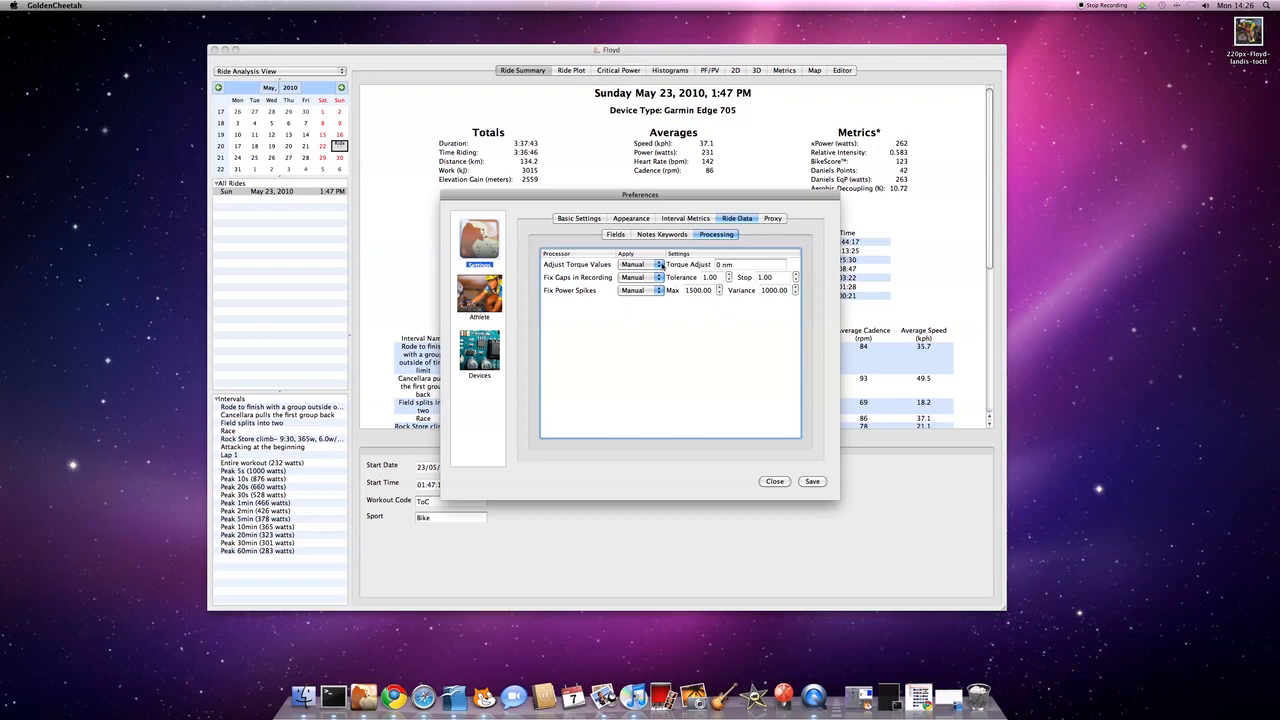
Step: Choose the Manual/Auto run mode for Adjust Torque Values
click(640, 264)
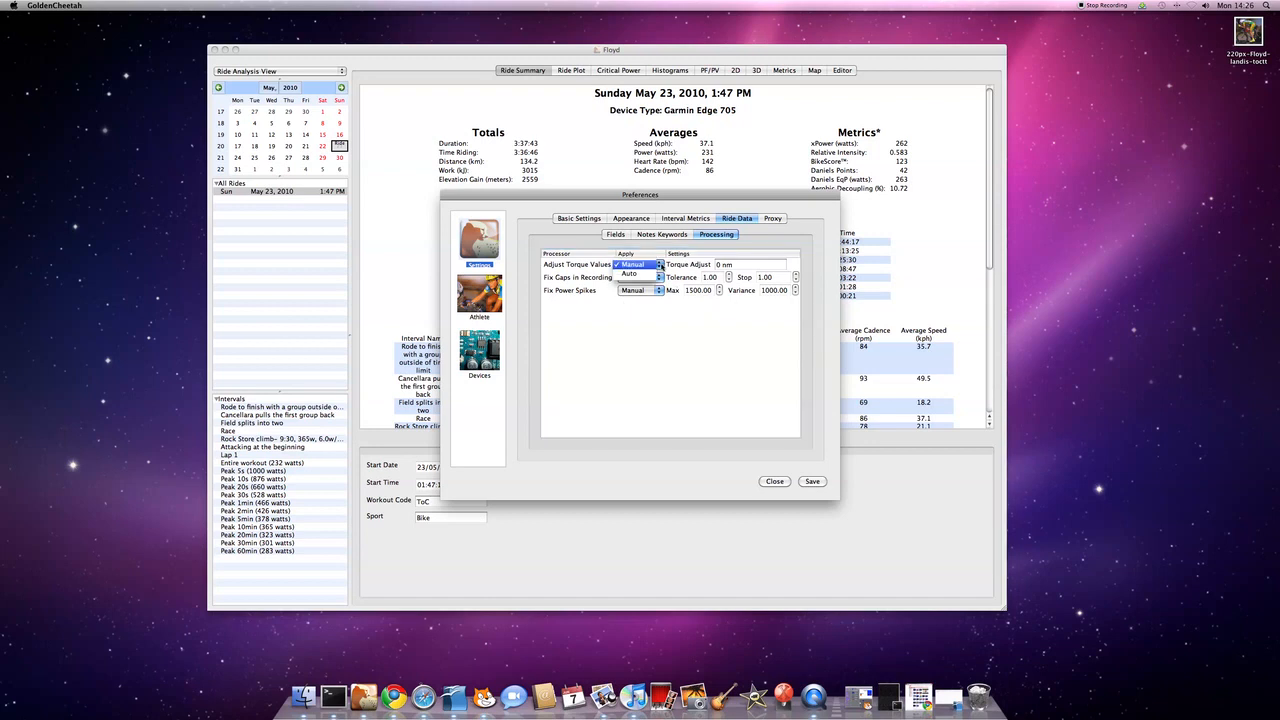
click(640, 276)
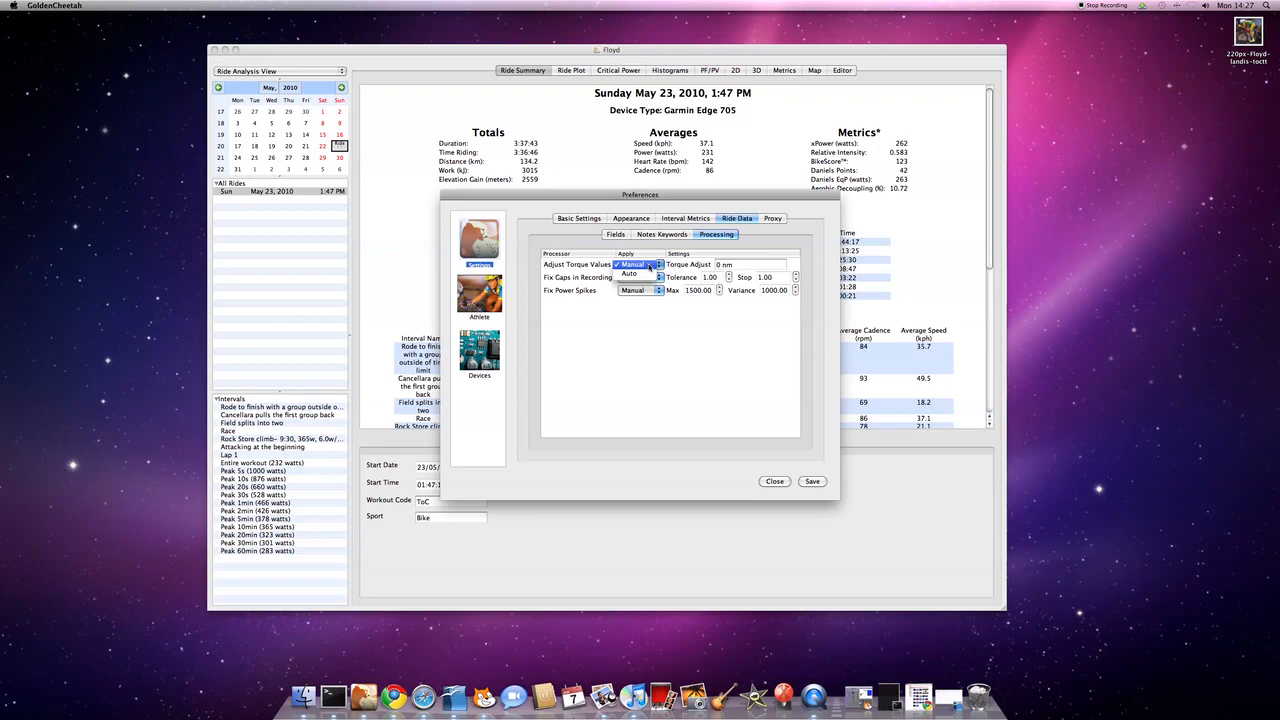
Step: Close Preferences, review Tools > Adjust Torque Values and cancel without adjusting the ride
click(774, 480)
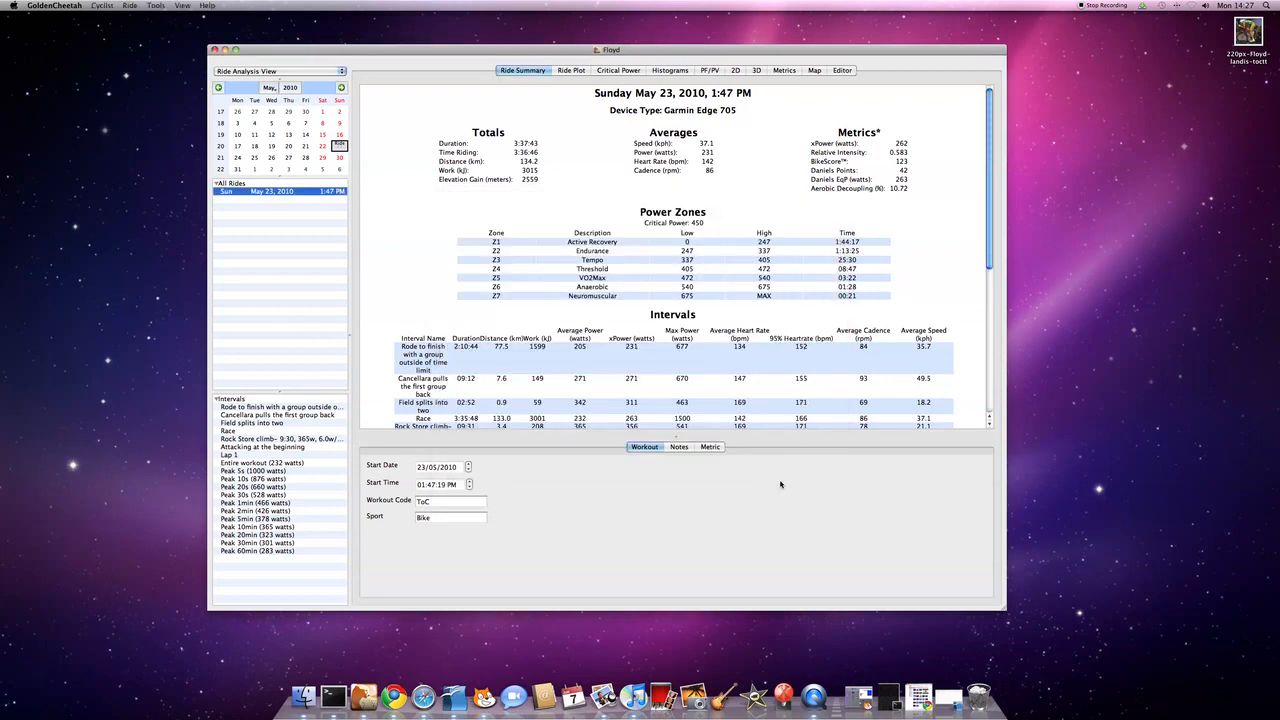
click(156, 4)
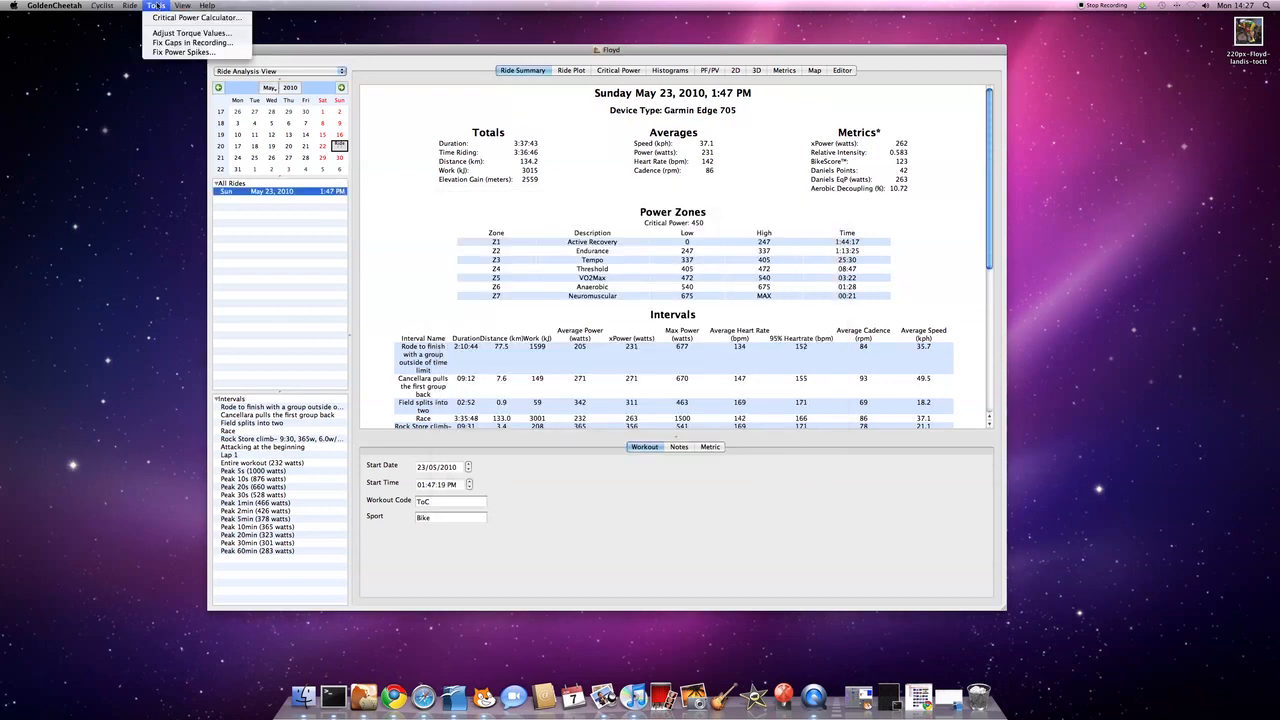
mouse_move(184, 52)
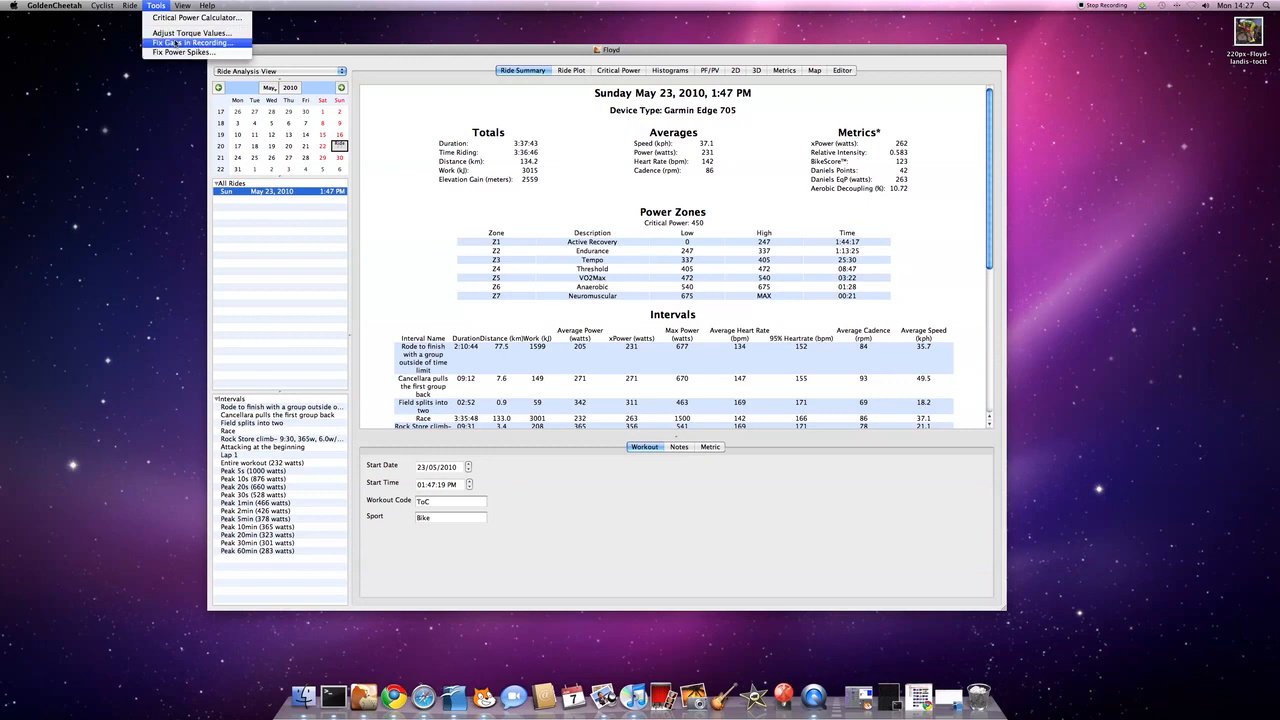
mouse_move(190, 32)
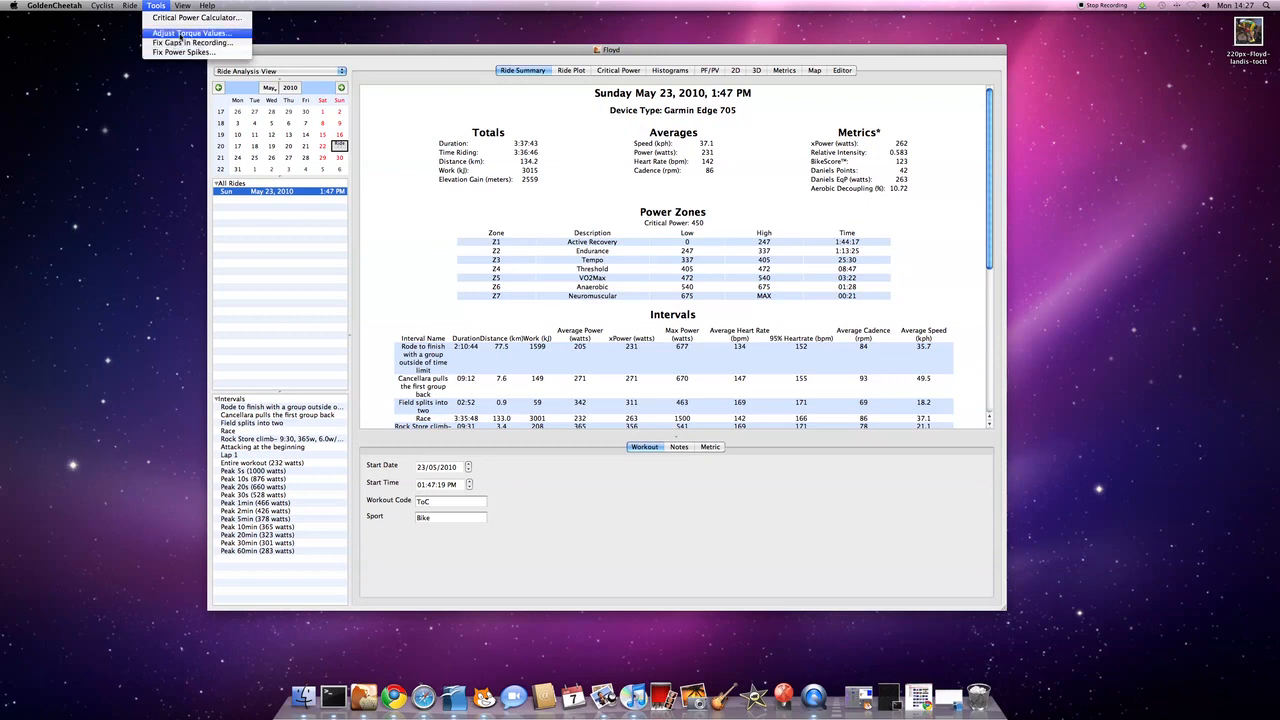
click(190, 32)
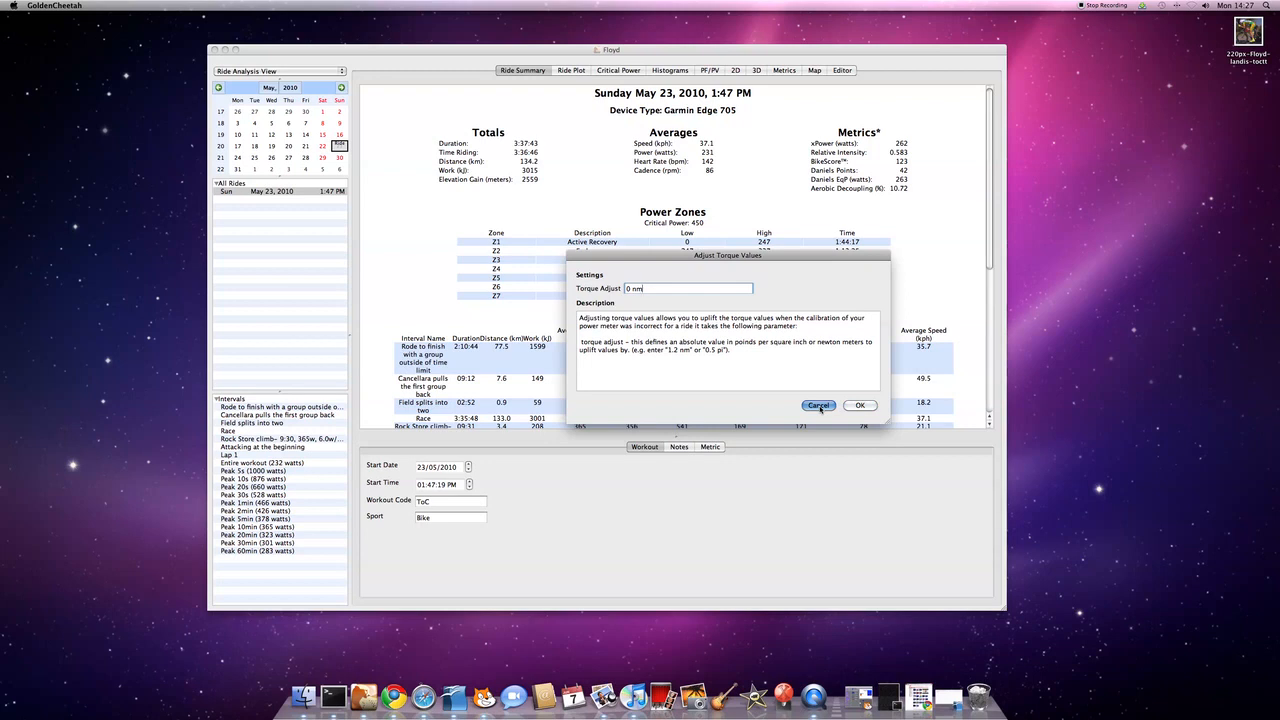
click(818, 404)
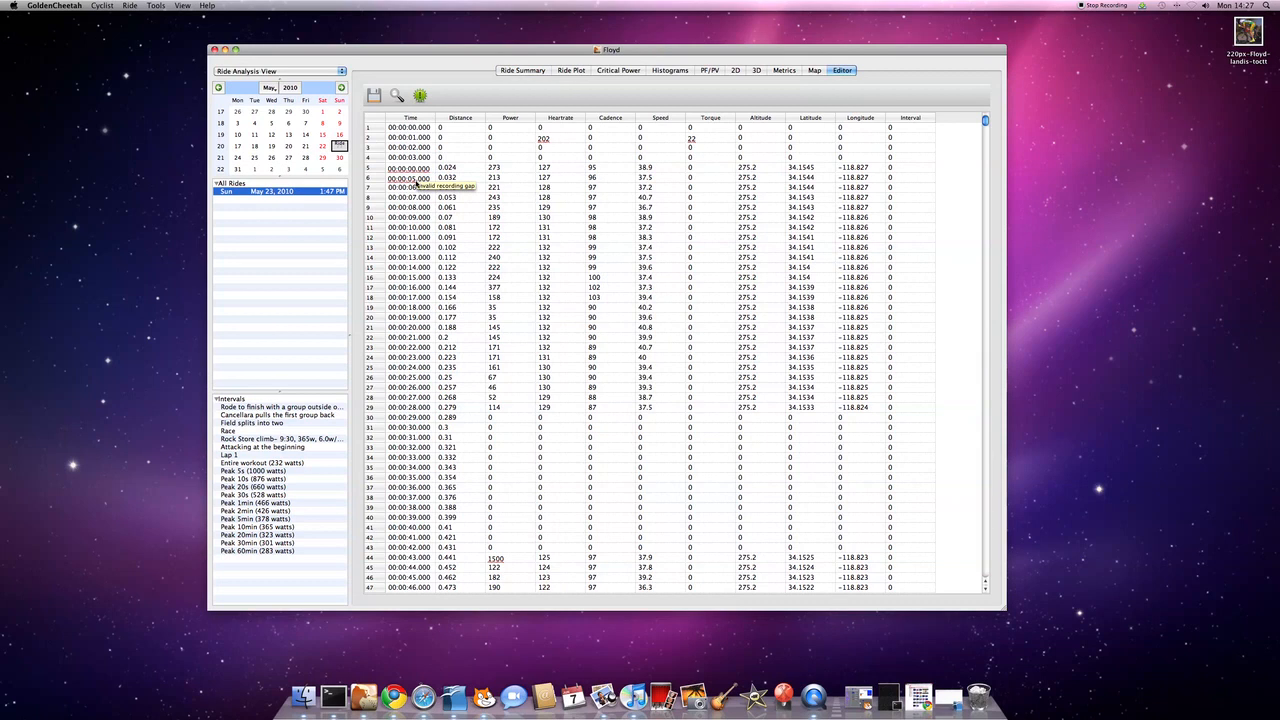
mouse_move(542, 148)
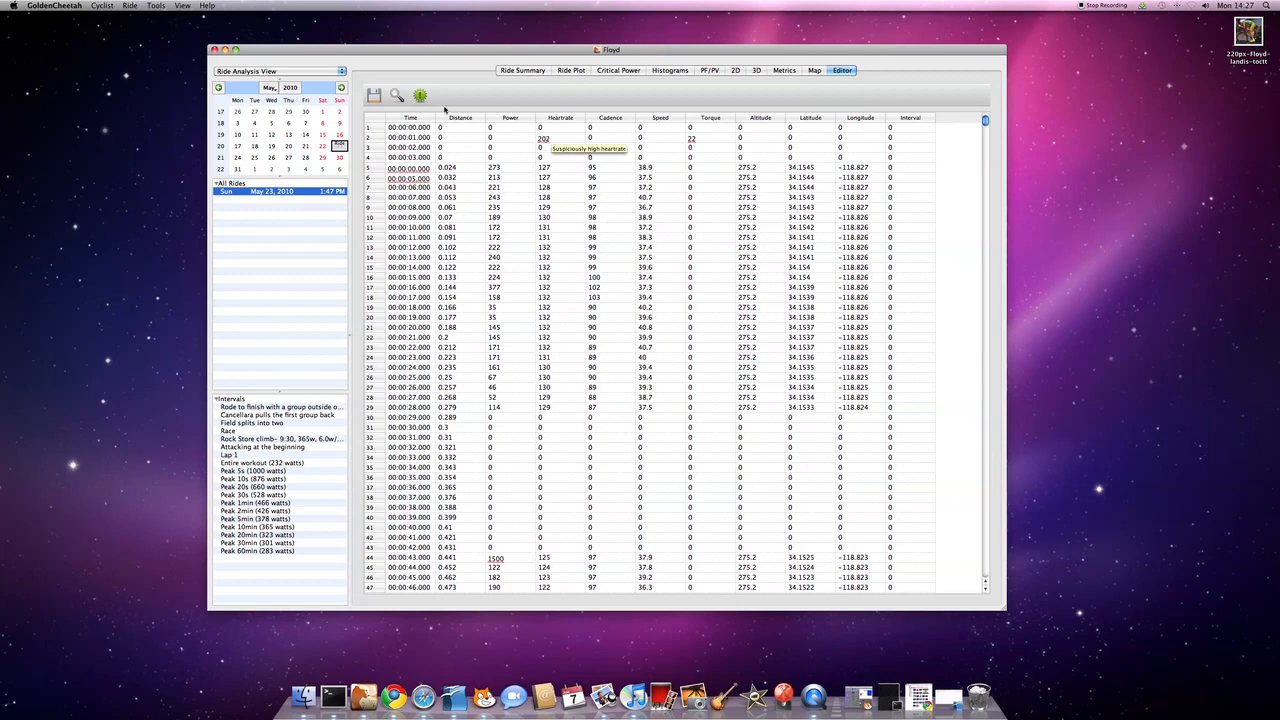
mouse_move(420, 96)
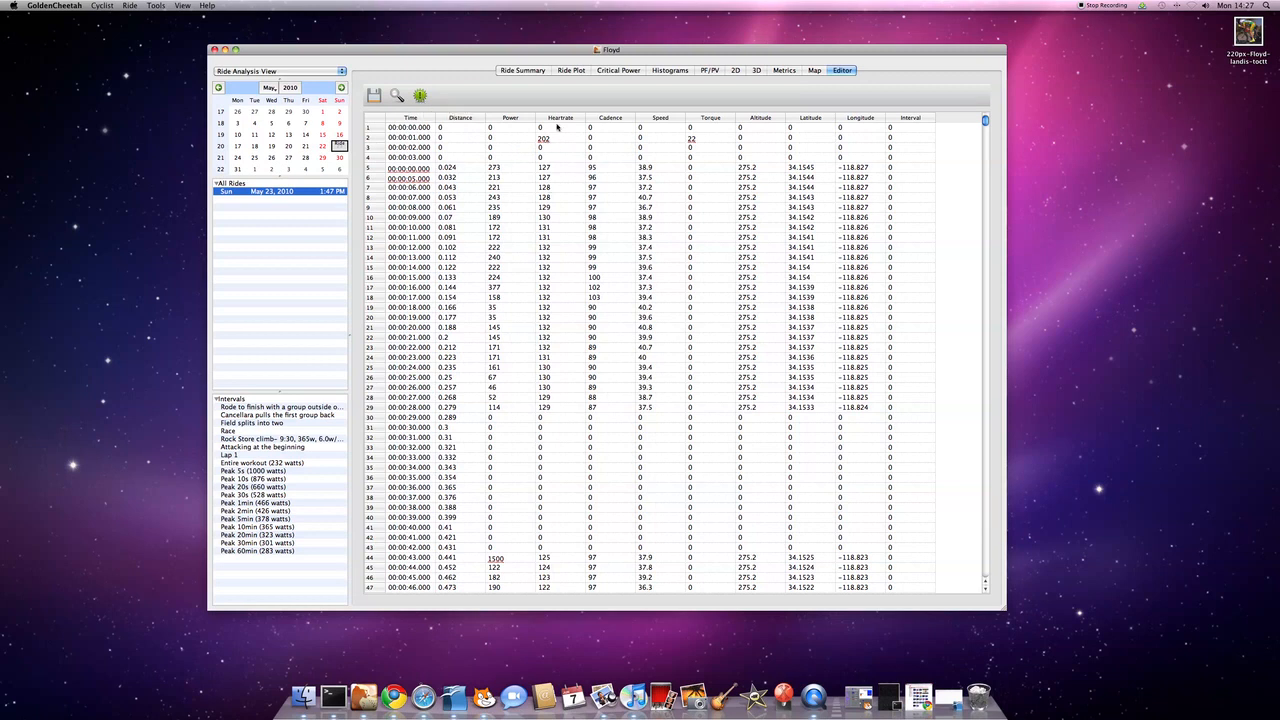
mouse_move(718, 148)
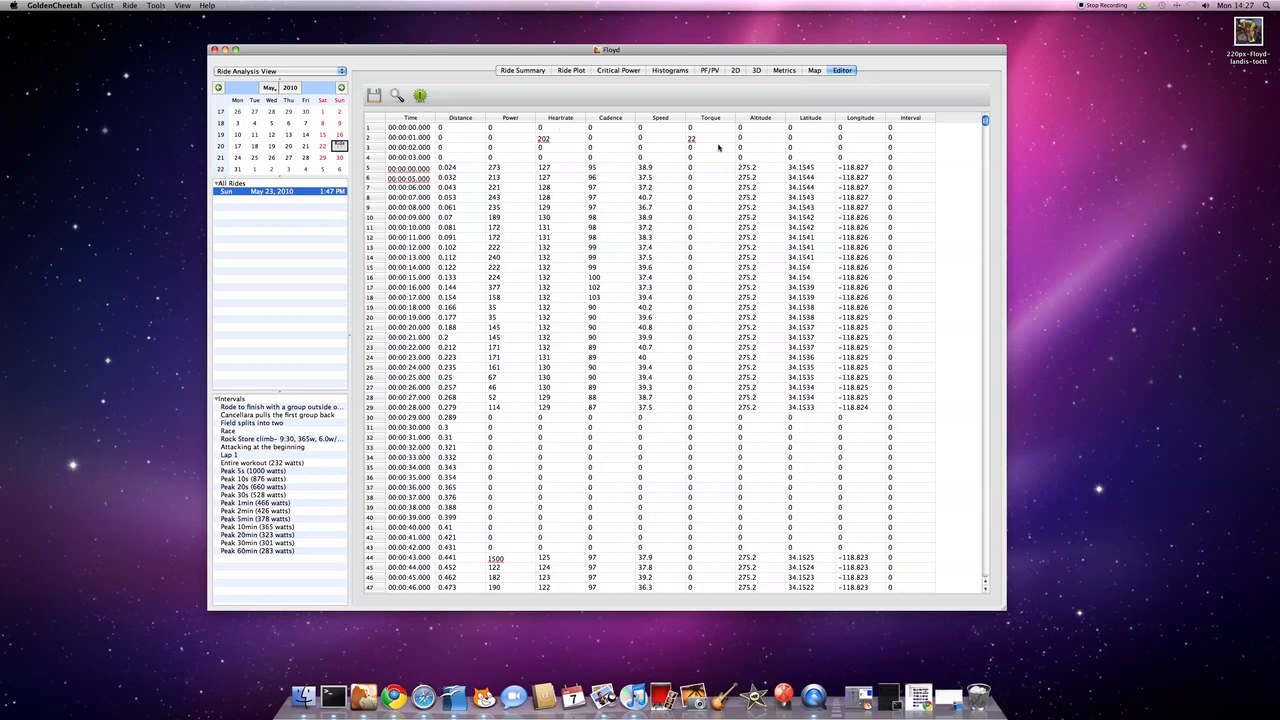
mouse_move(690, 140)
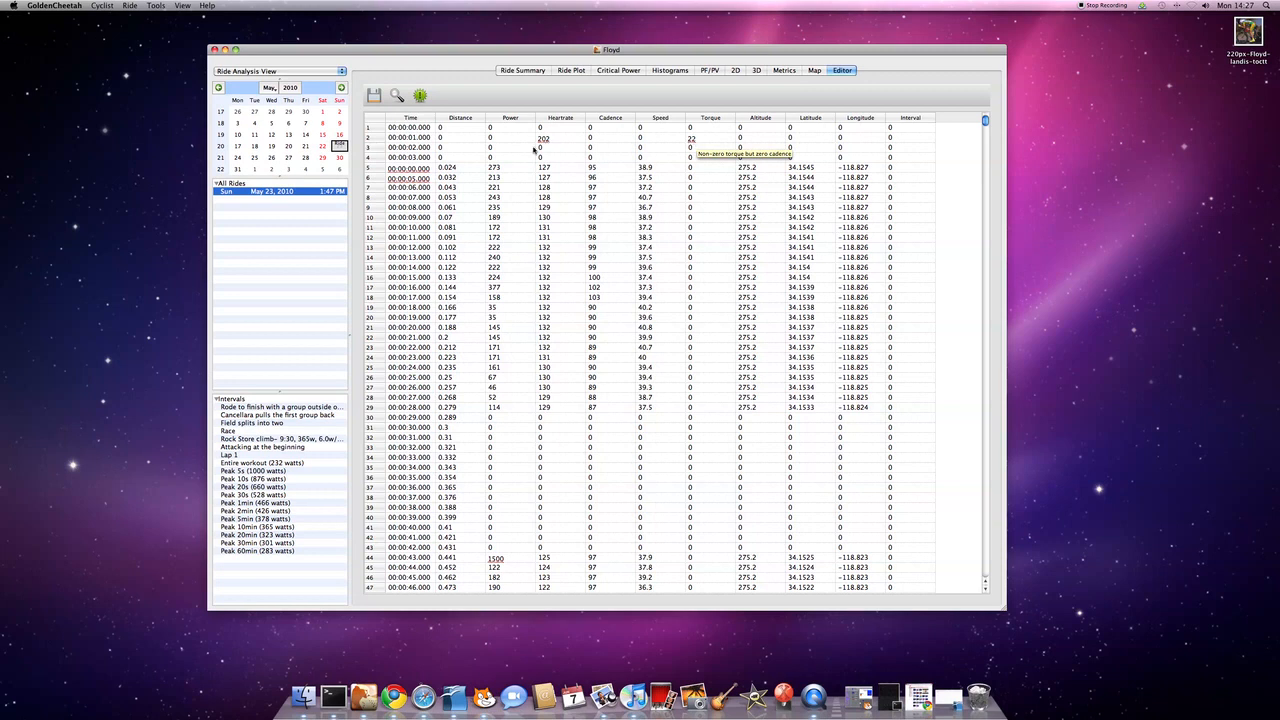
mouse_move(488, 160)
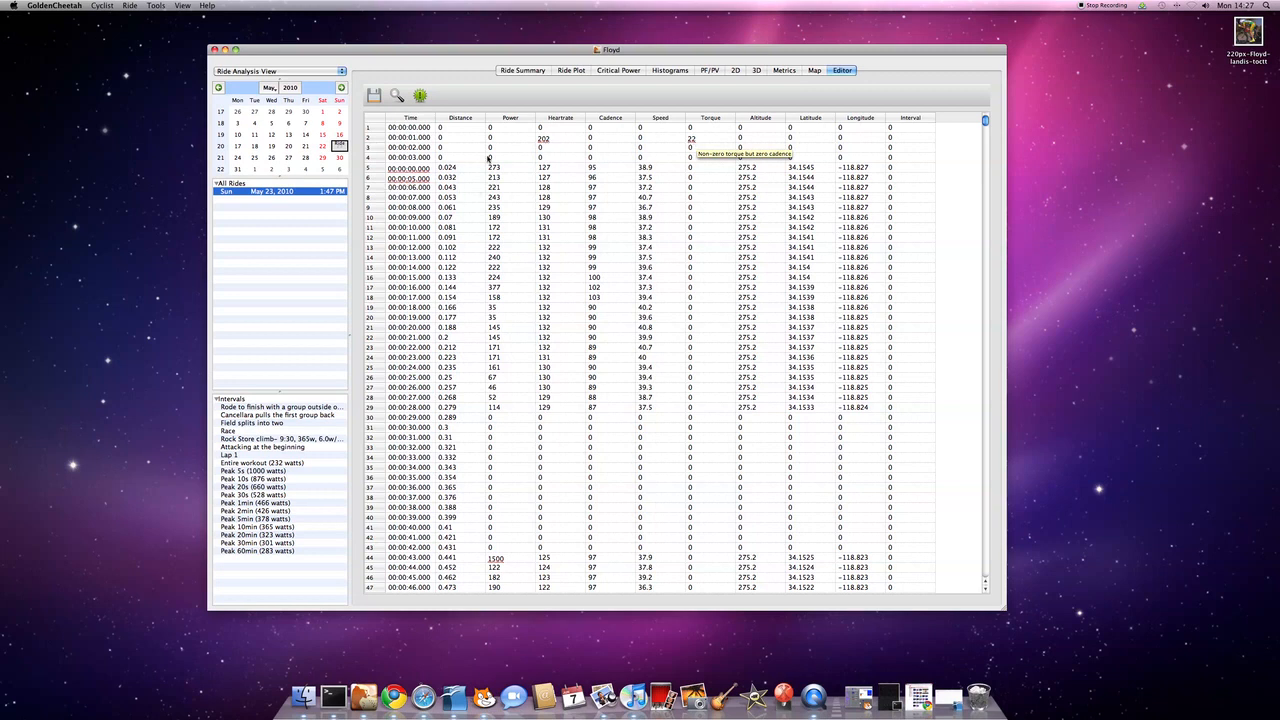
Step: Scroll the Editor table down to rows with suspiciously high power readings
scroll(down, 3)
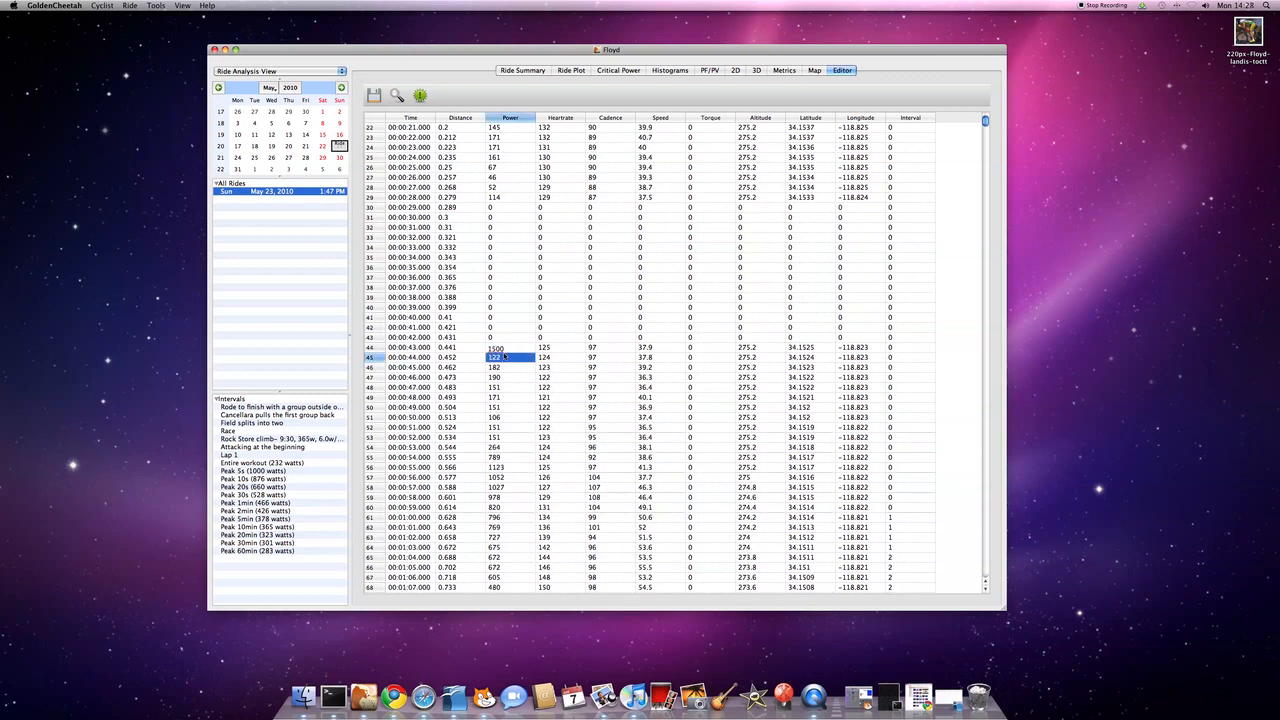
Step: Smooth the anomalous power spike just after the zero gap
click(496, 348)
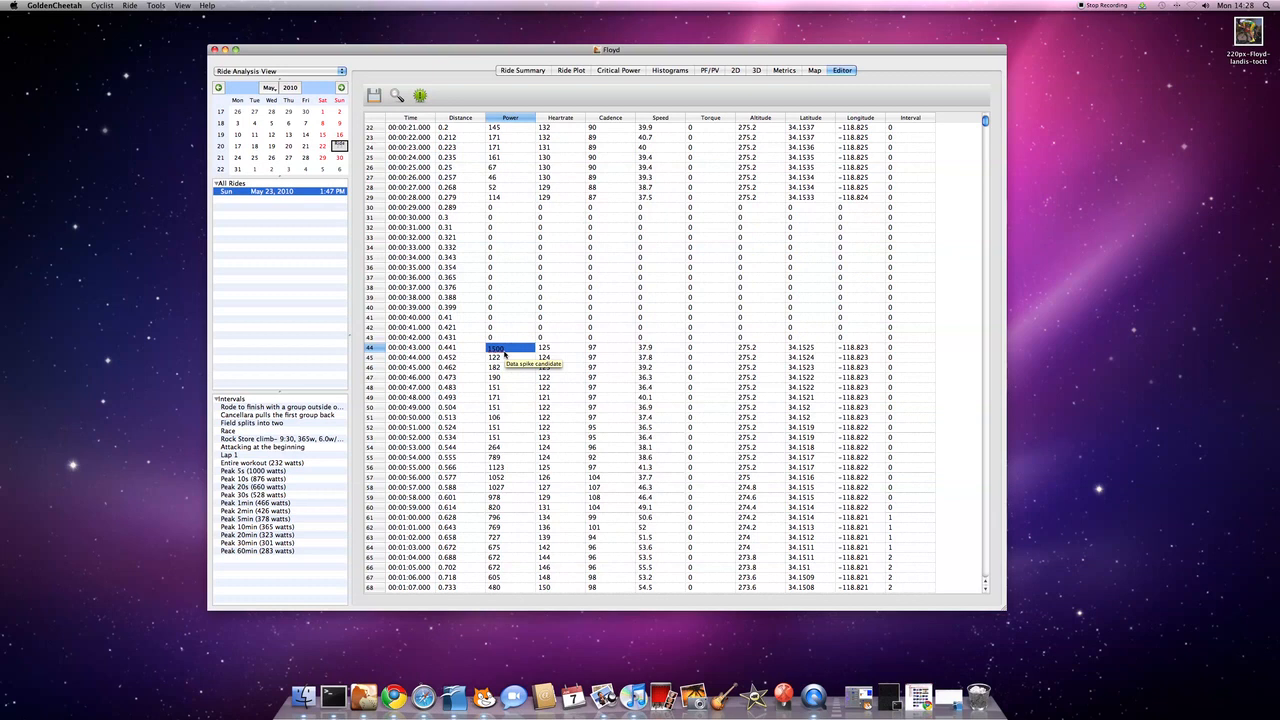
right_click(496, 348)
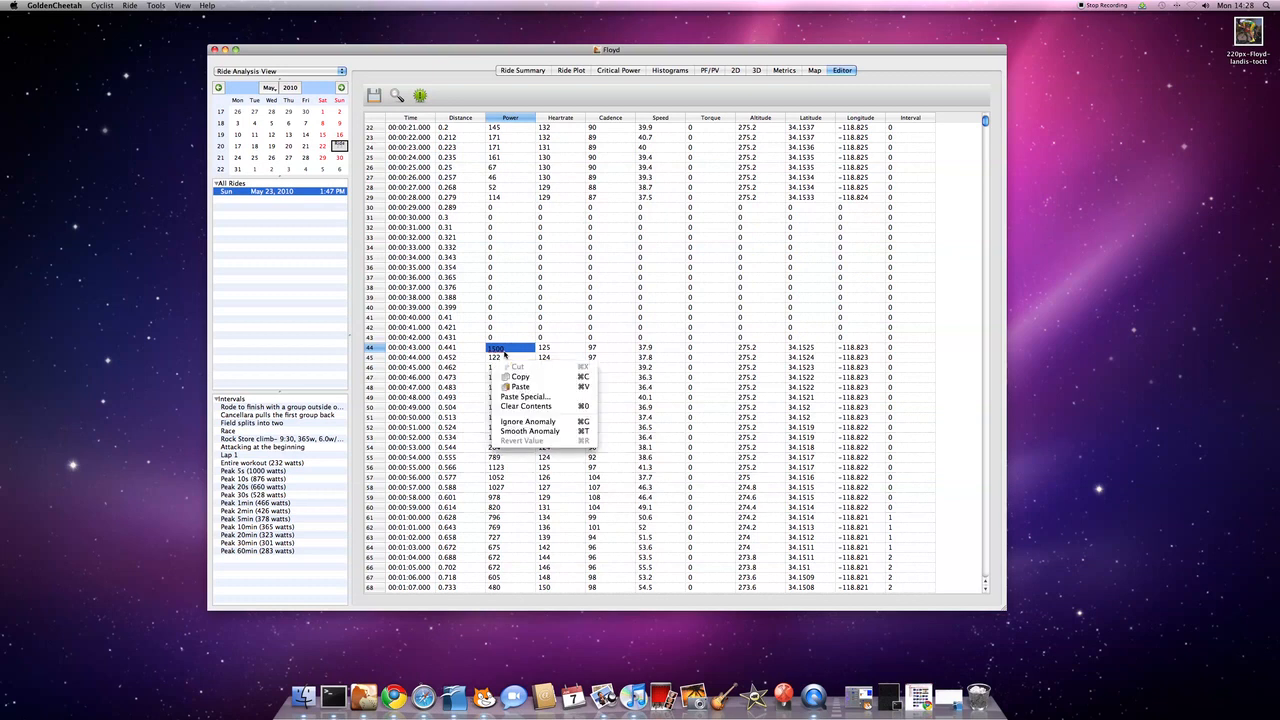
mouse_move(528, 420)
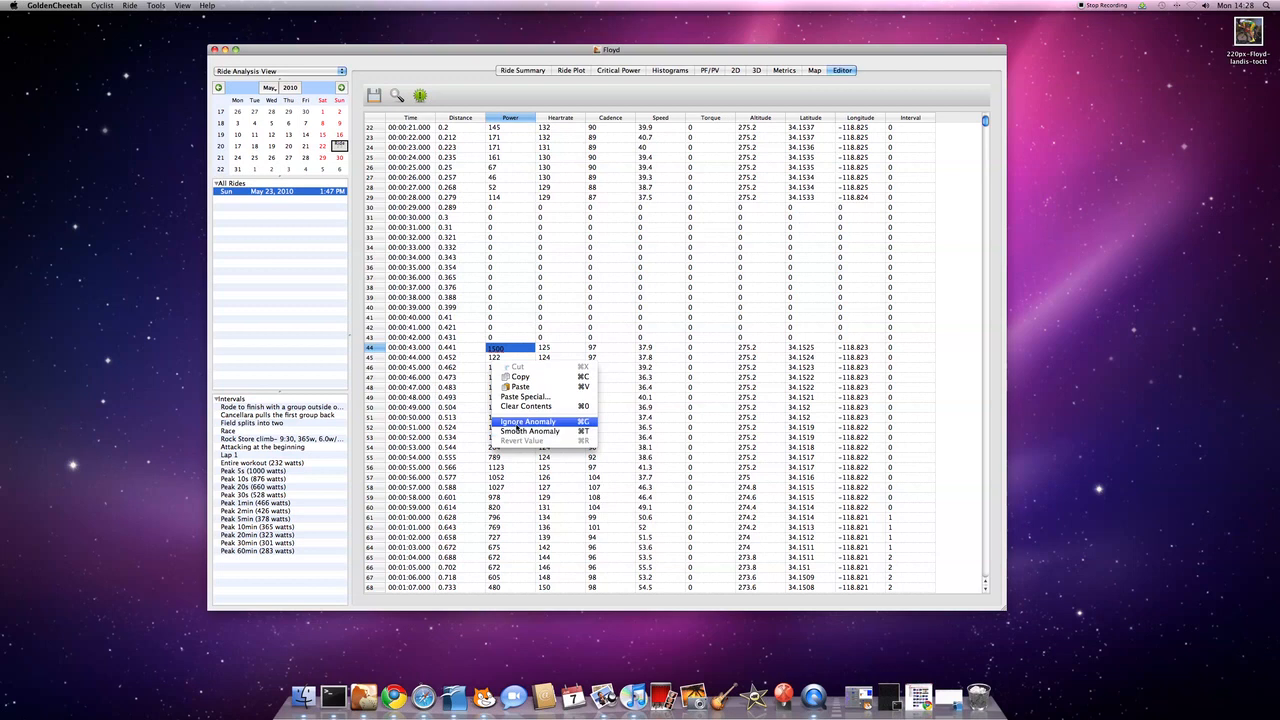
mouse_move(528, 432)
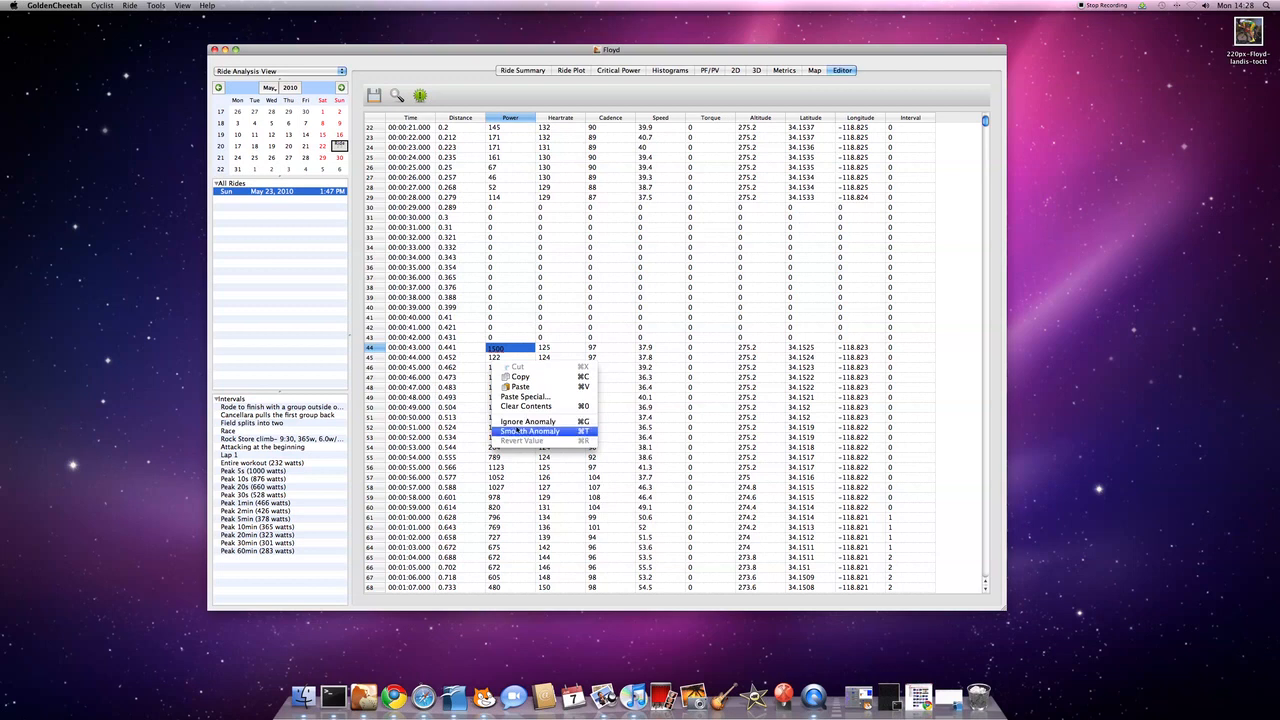
click(528, 432)
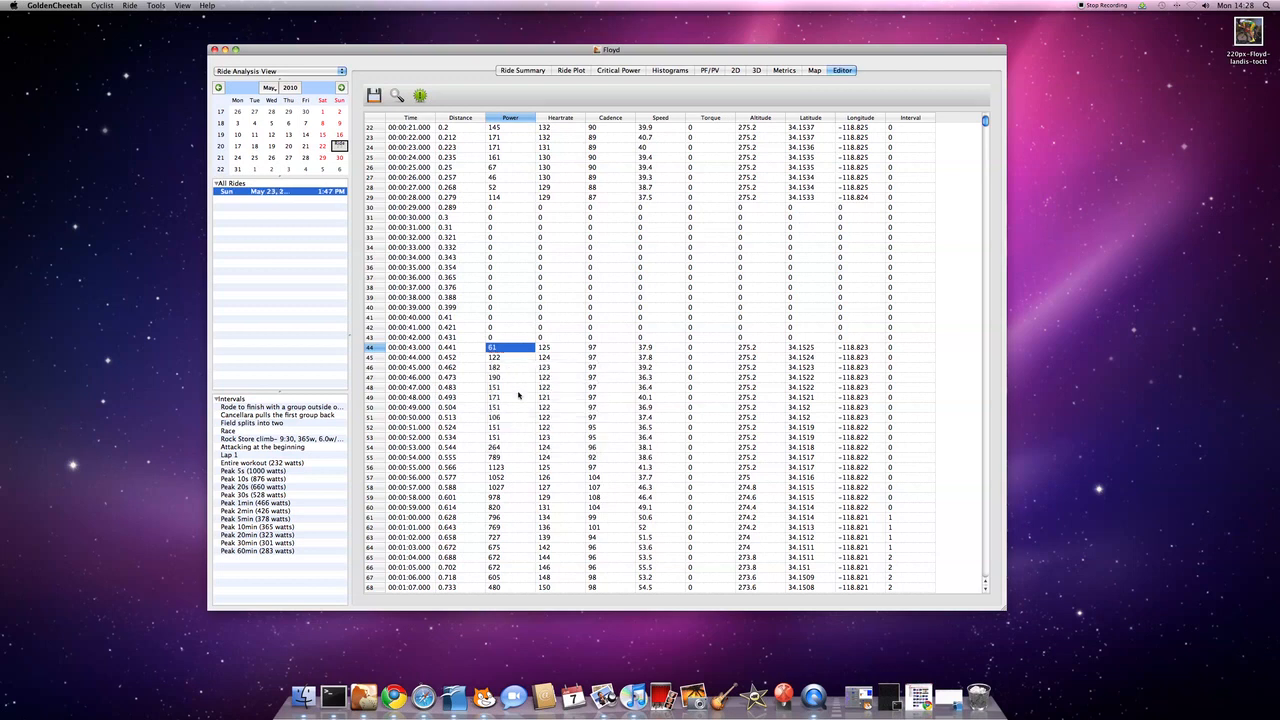
mouse_move(508, 360)
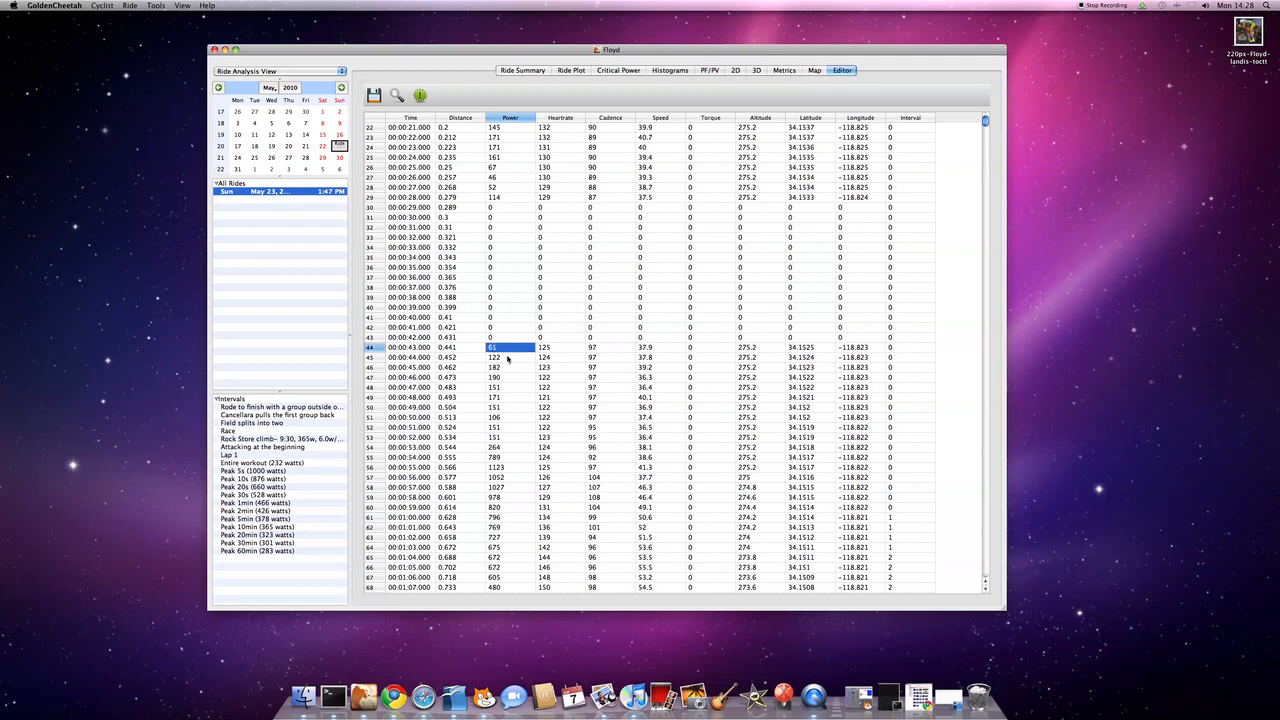
Step: Revert the smoothed power value to its original 1500 watts and select the Torque column
click(492, 368)
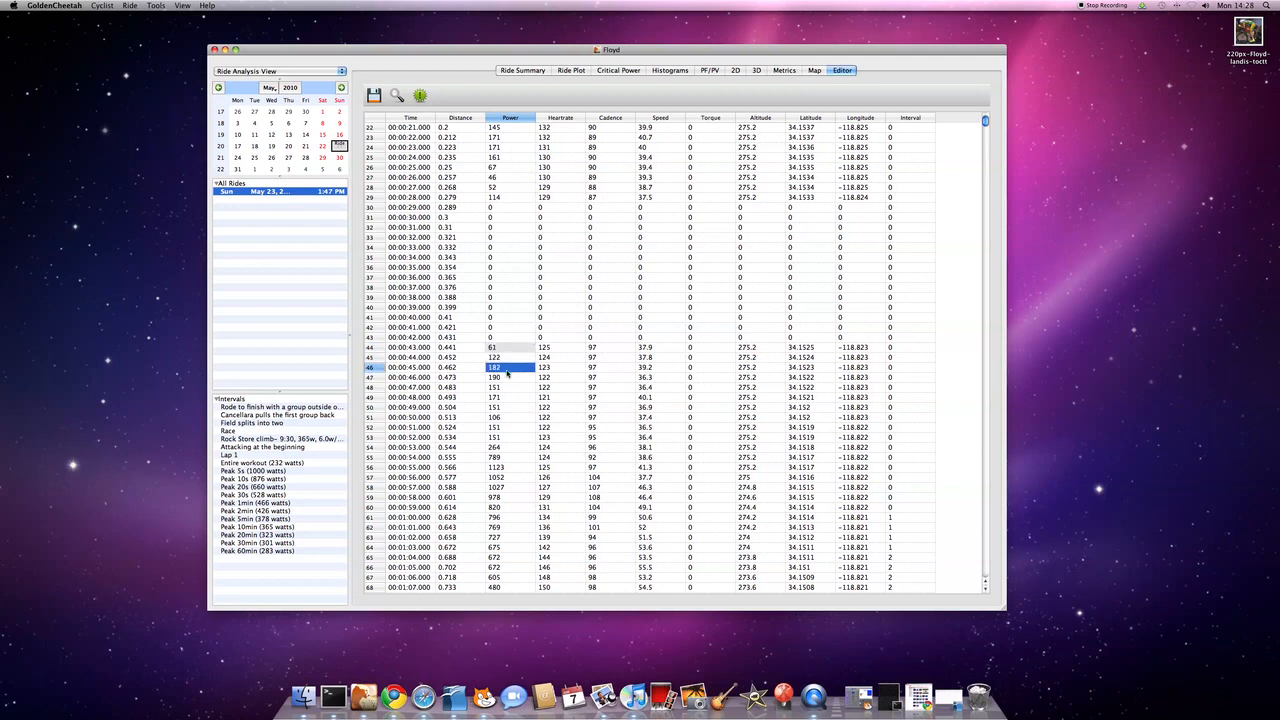
mouse_move(508, 352)
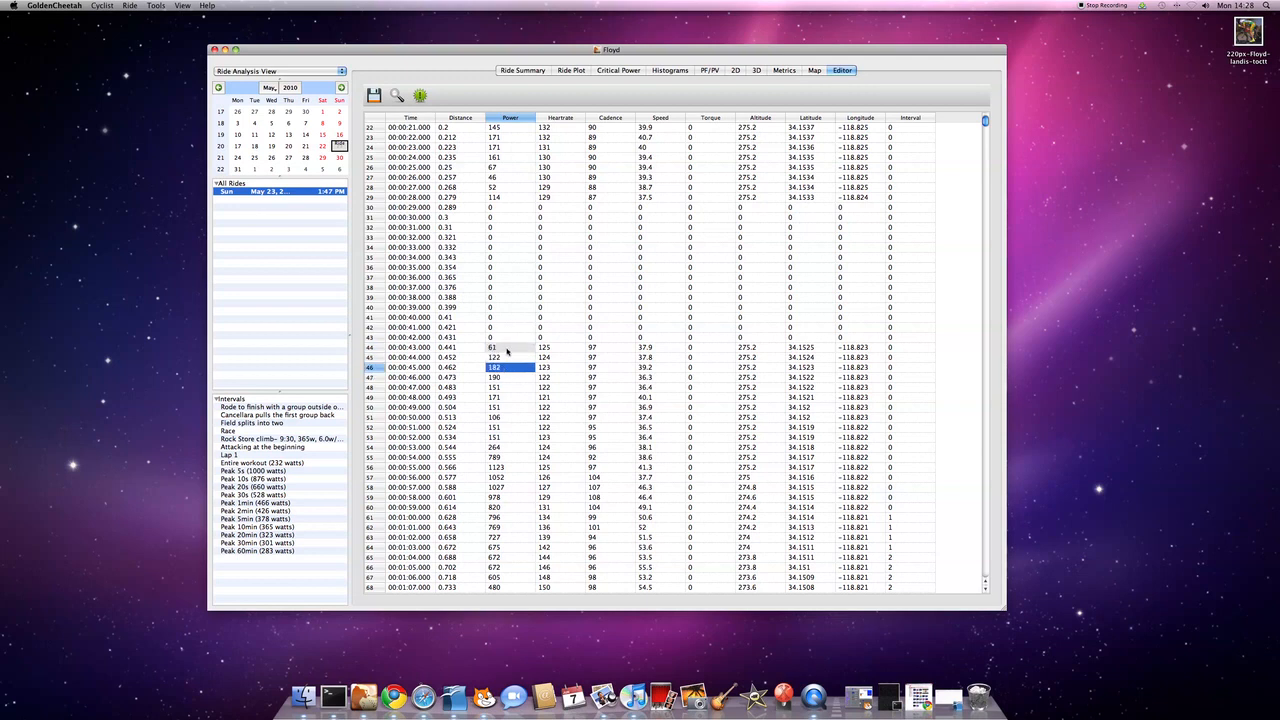
right_click(492, 348)
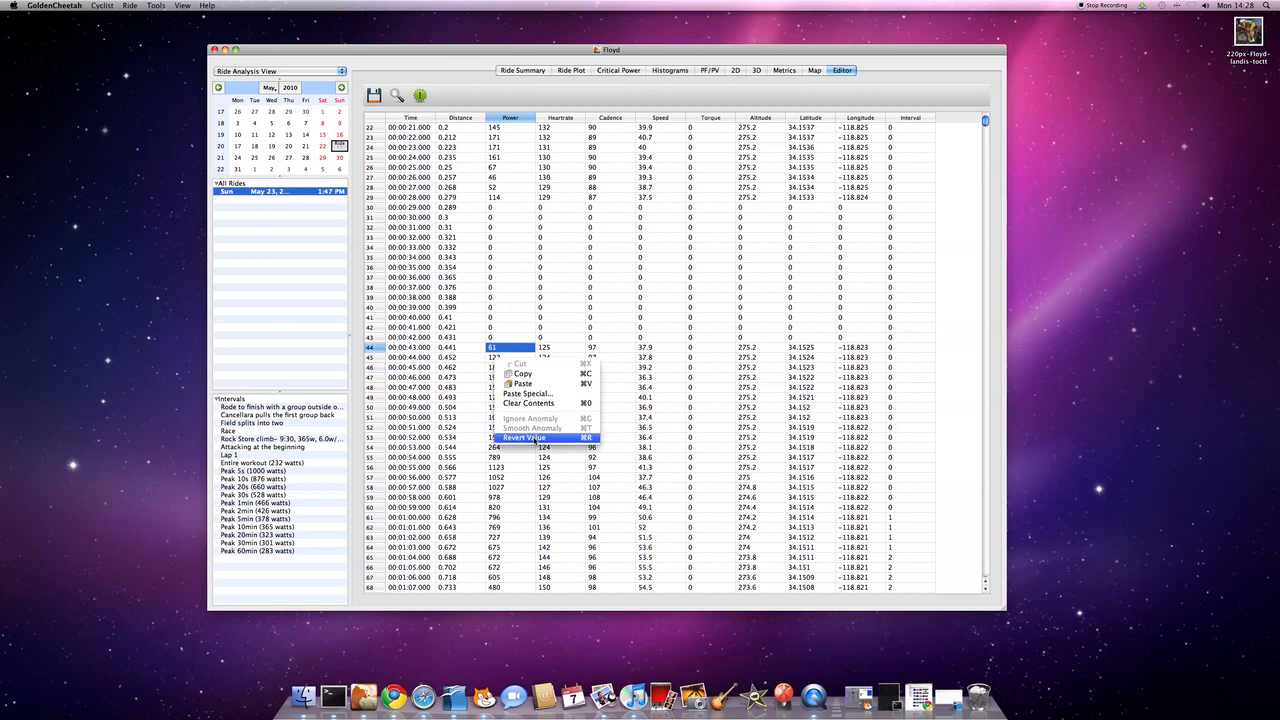
click(524, 438)
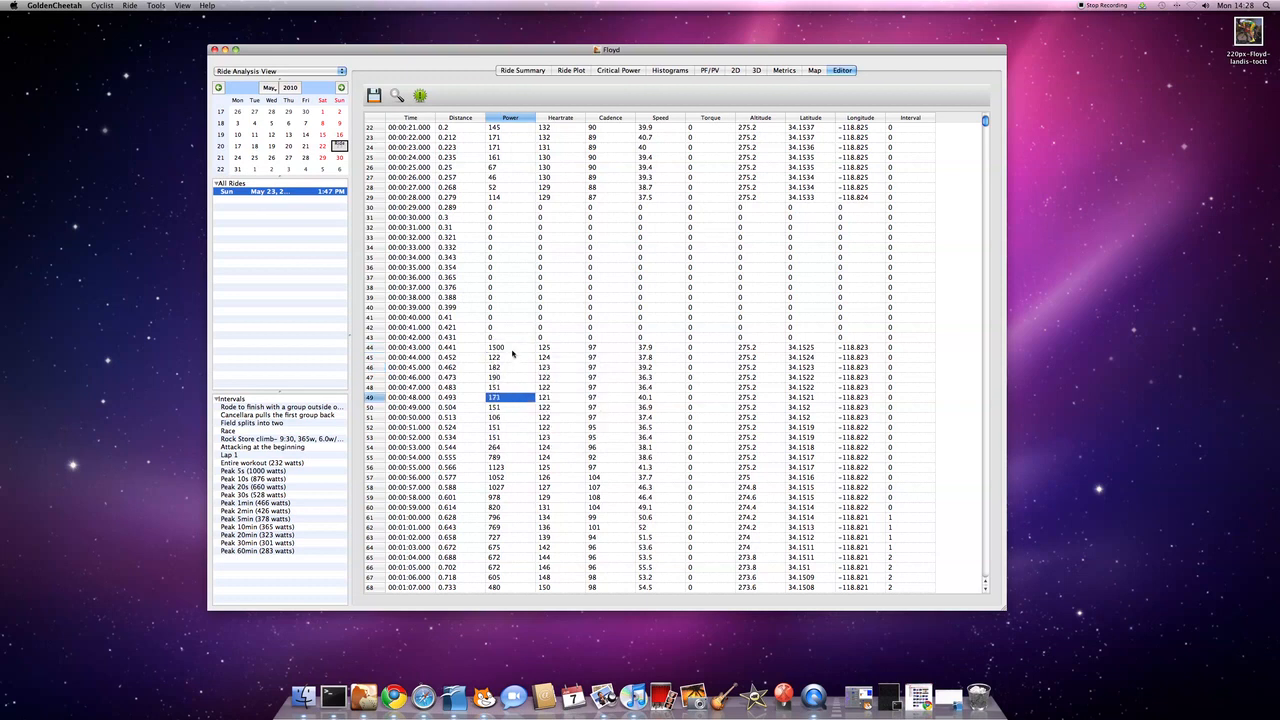
scroll(up, 3)
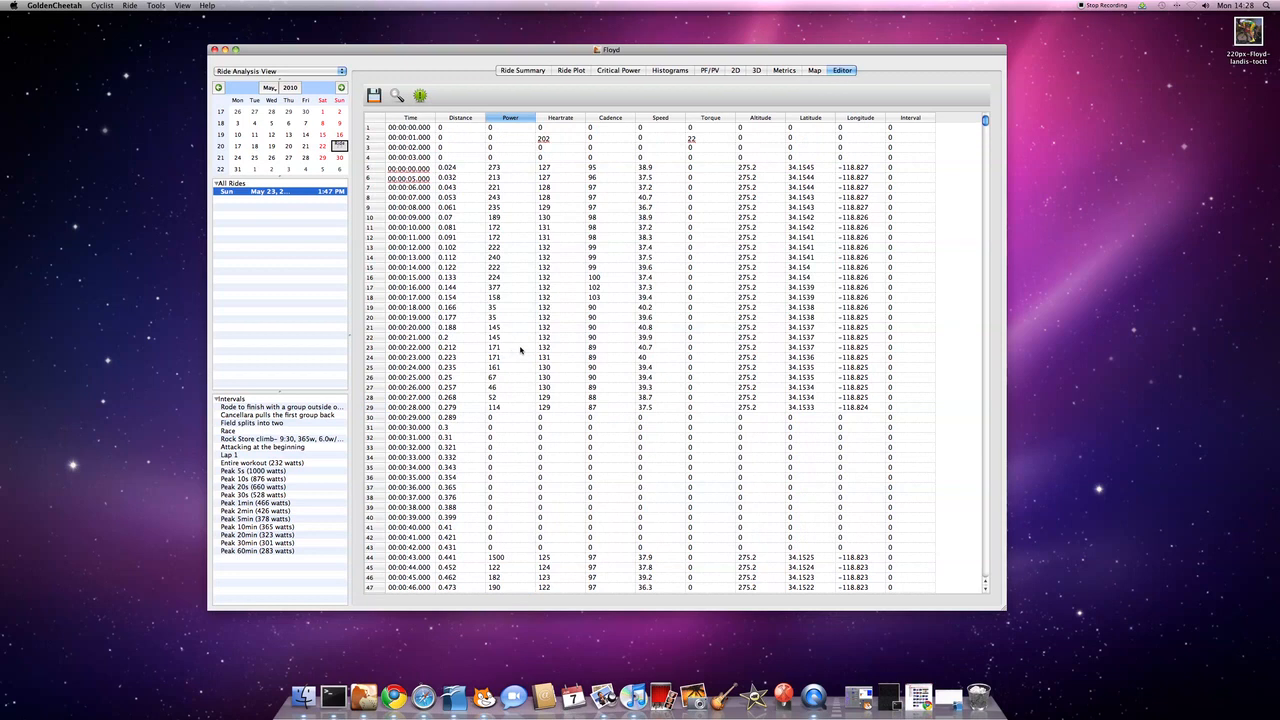
mouse_move(690, 132)
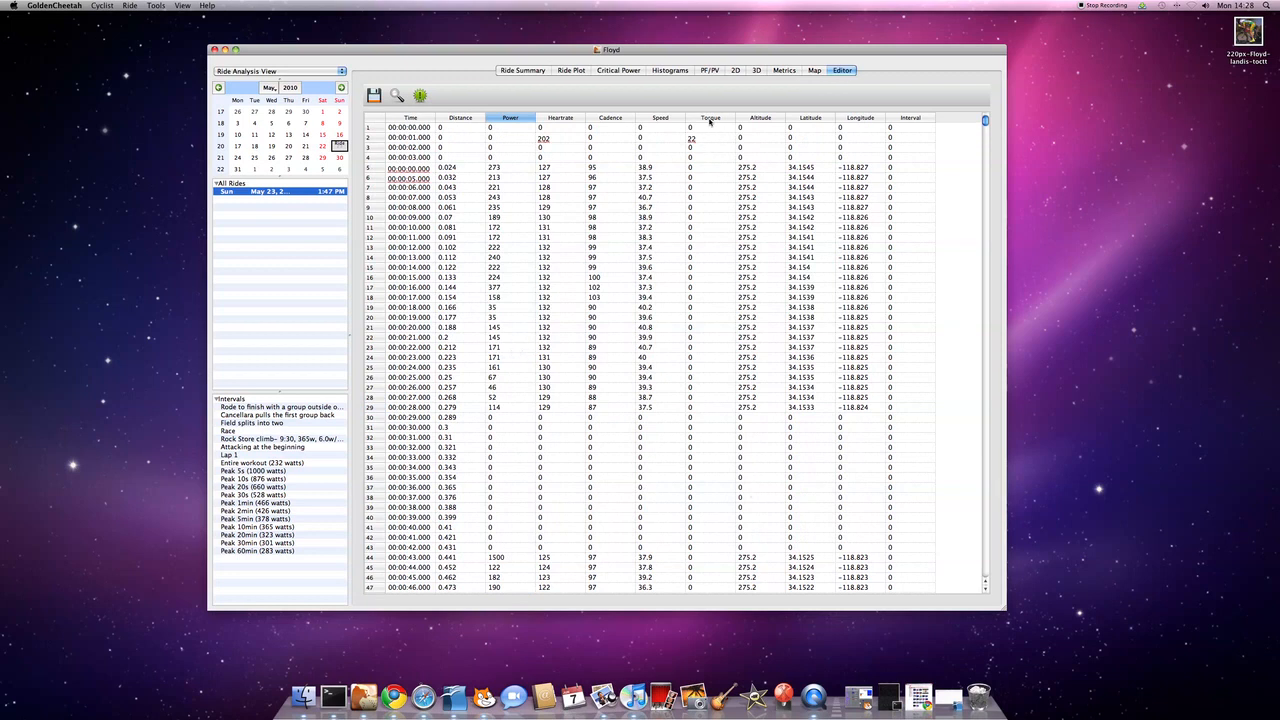
click(710, 116)
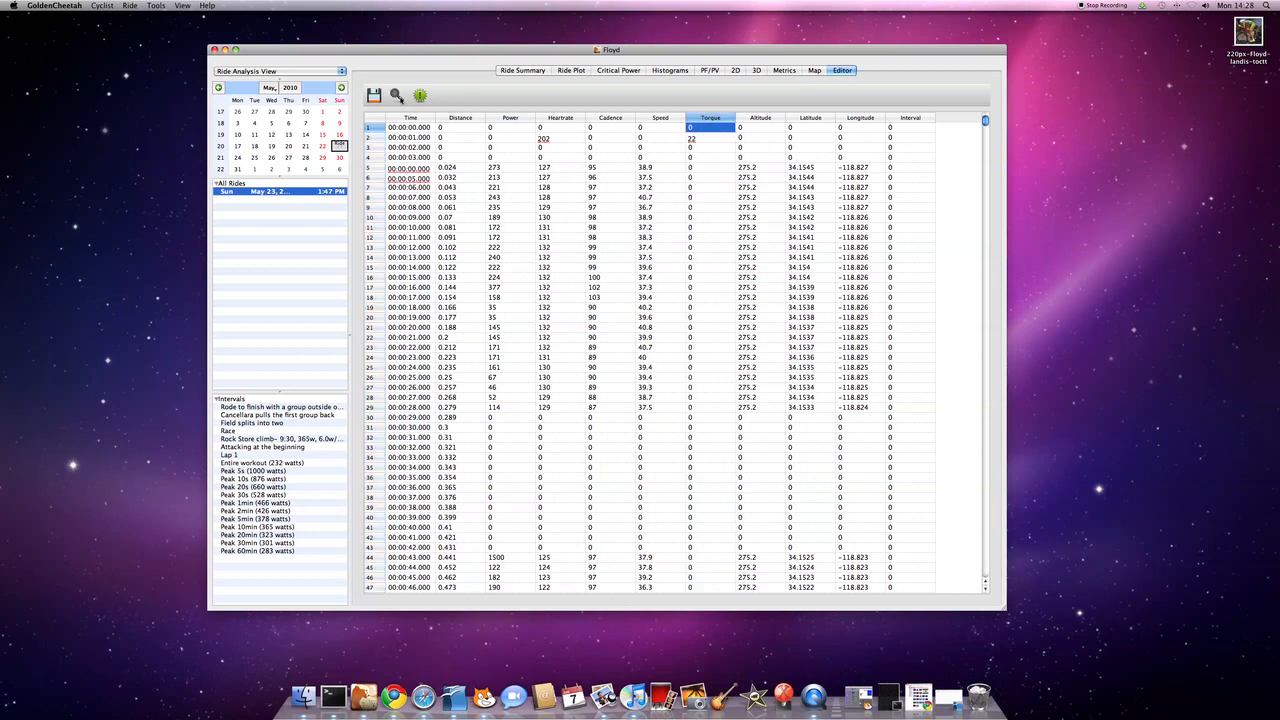
Step: Find Torque values Not Equal To 0, revealing the single reading of 22 near the ride start
click(396, 94)
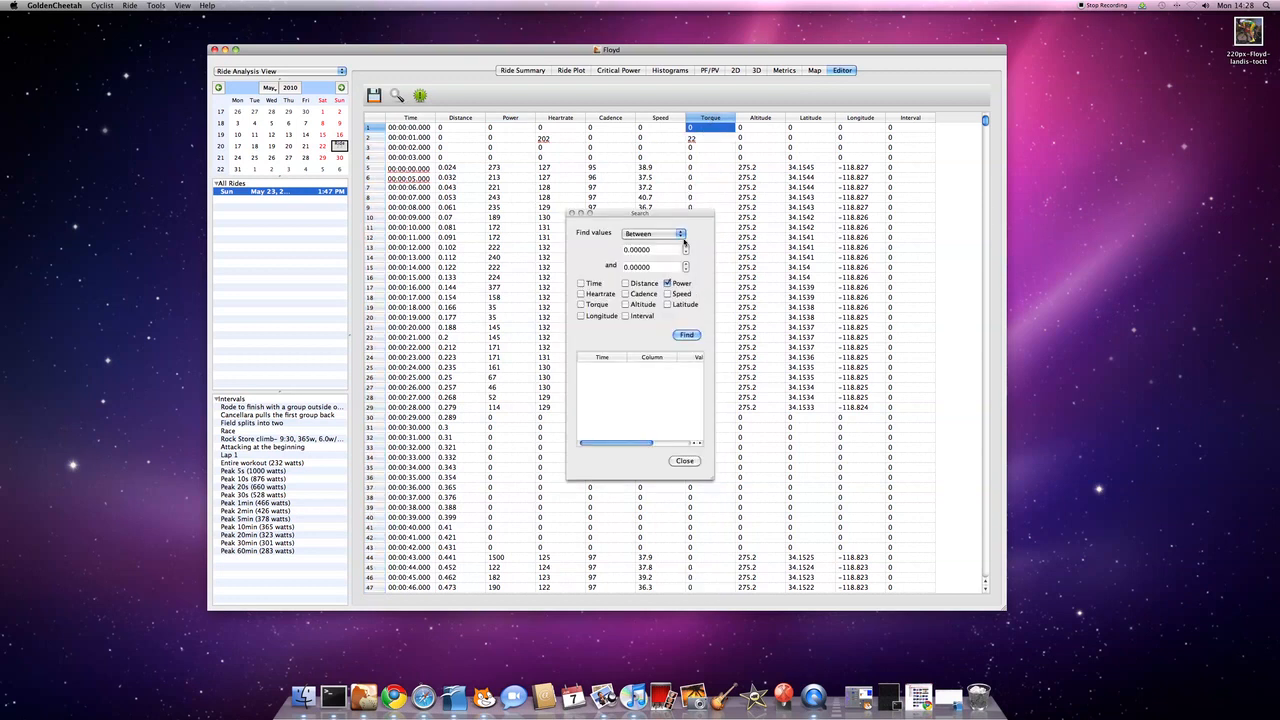
click(652, 232)
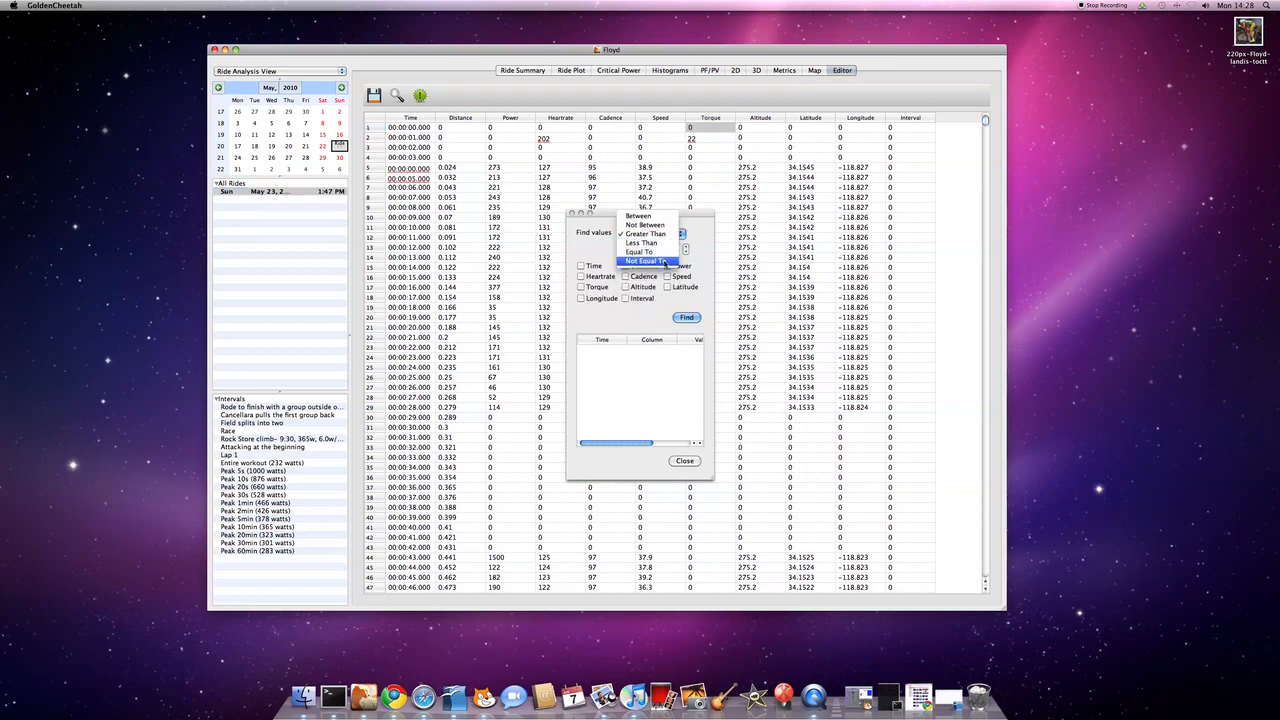
click(644, 260)
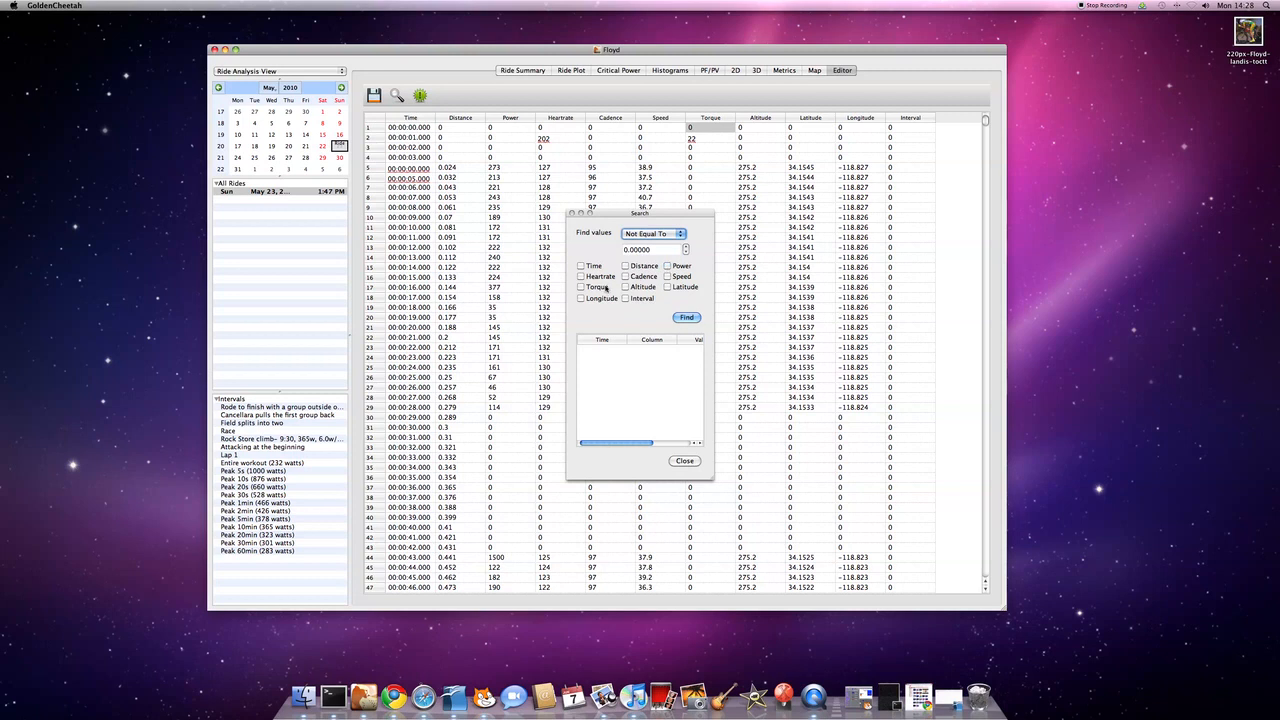
click(582, 288)
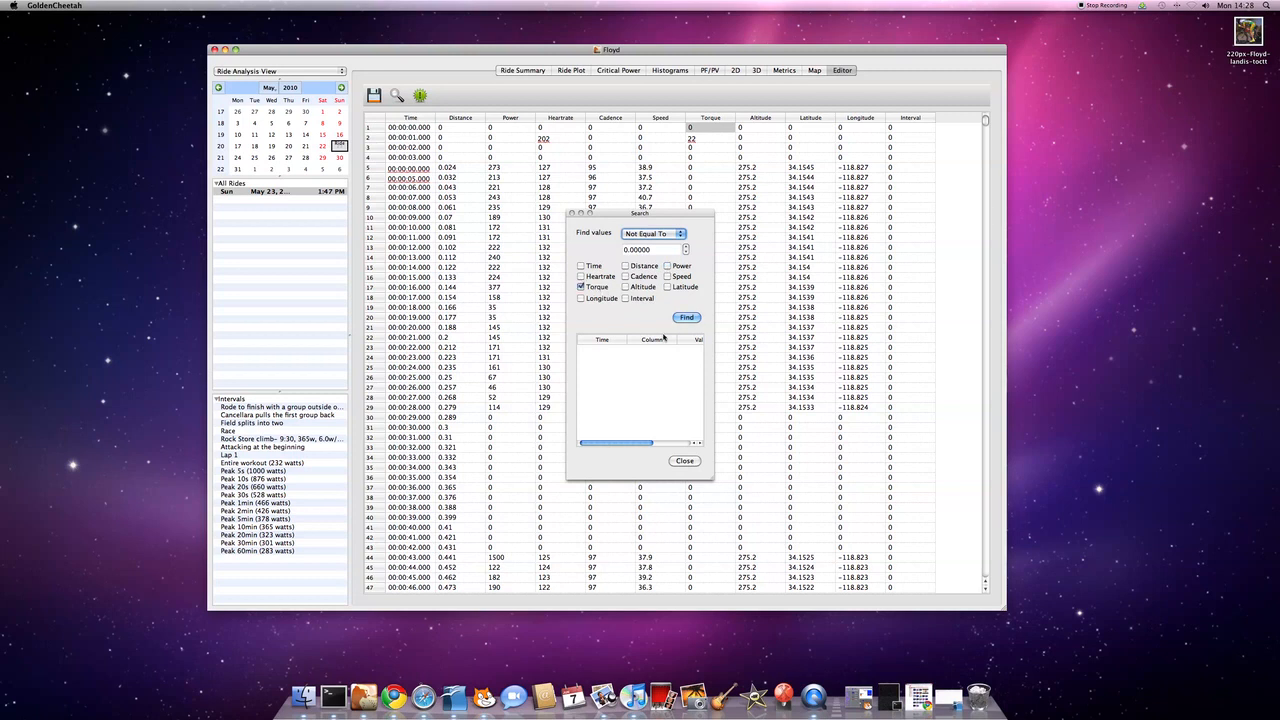
click(686, 316)
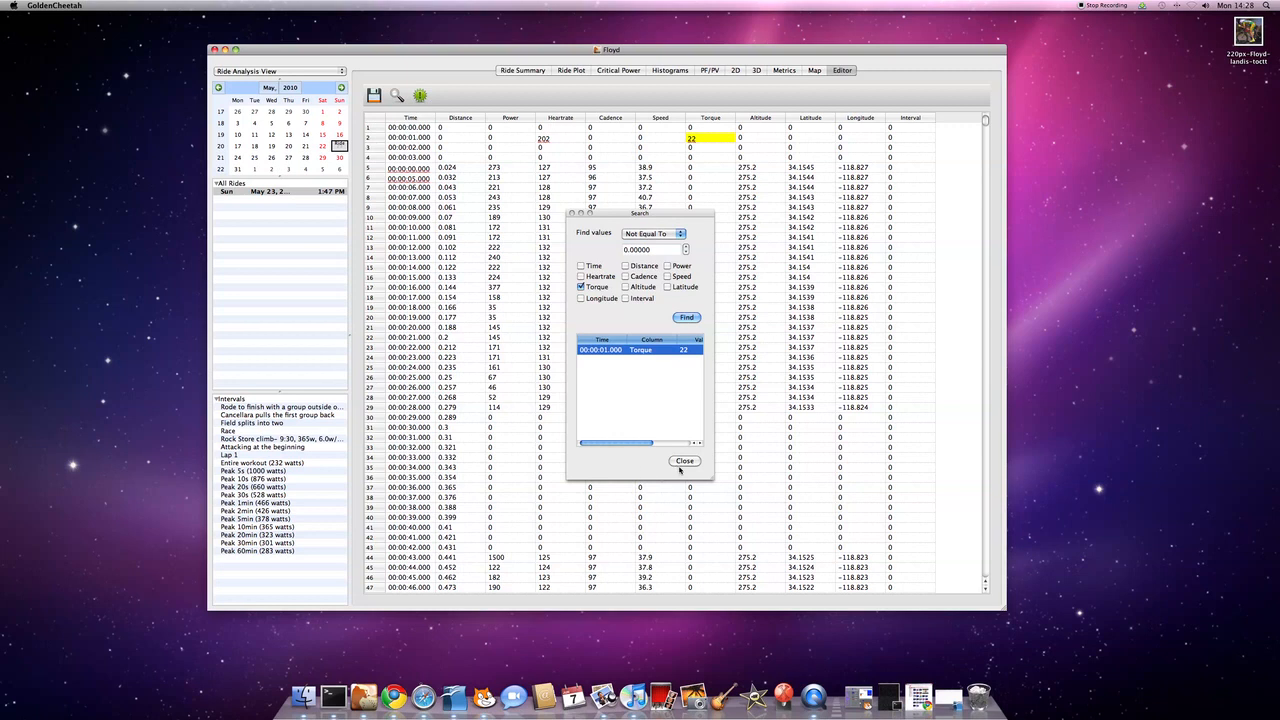
click(684, 460)
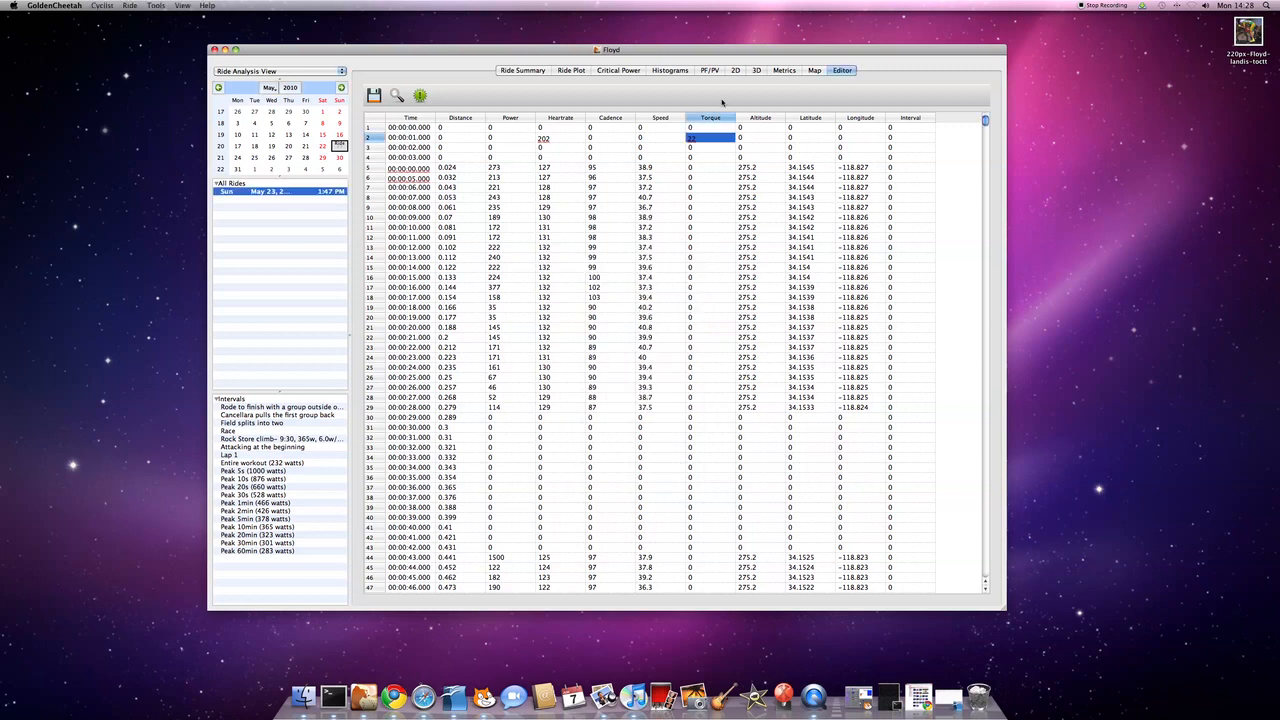
right_click(708, 136)
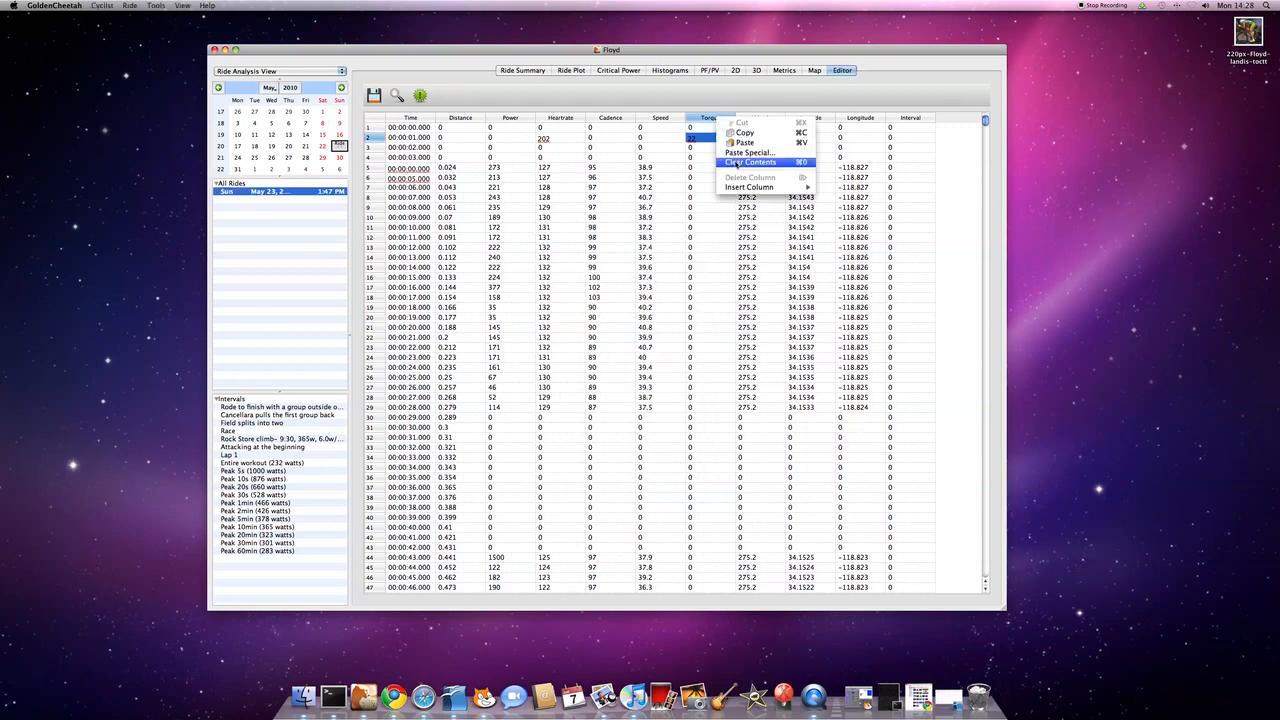
click(750, 162)
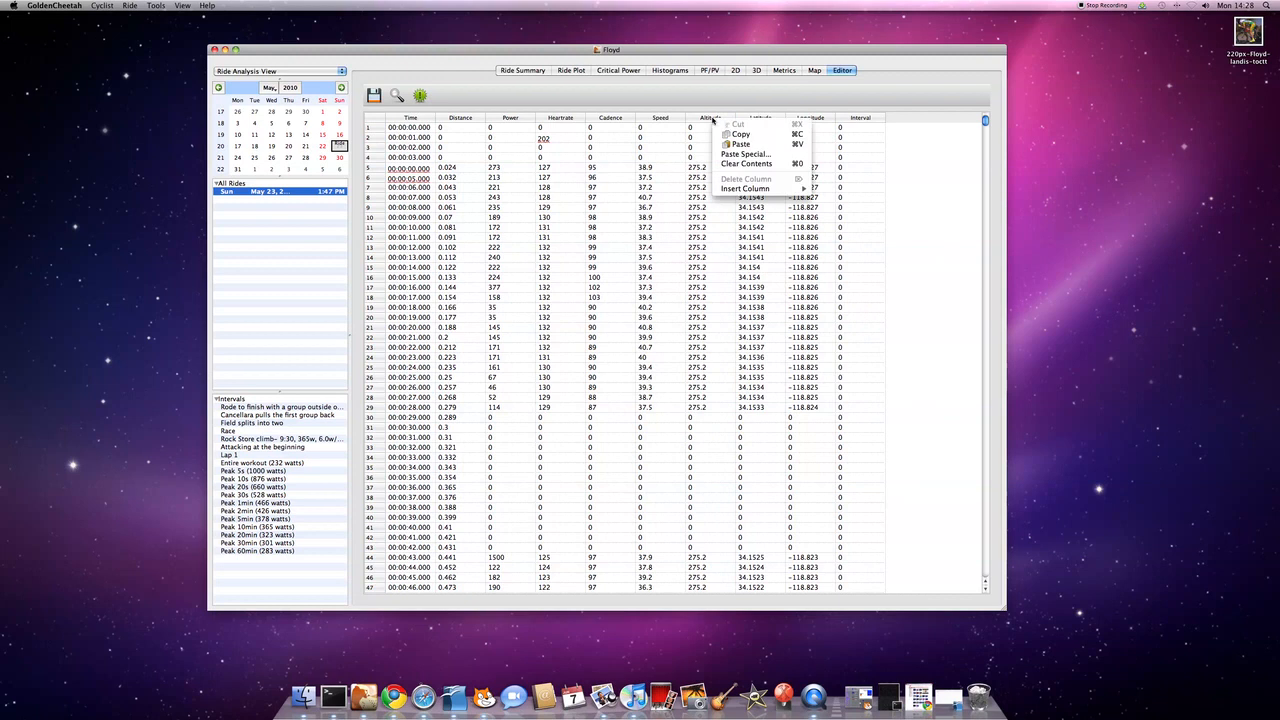
click(744, 188)
text(22)
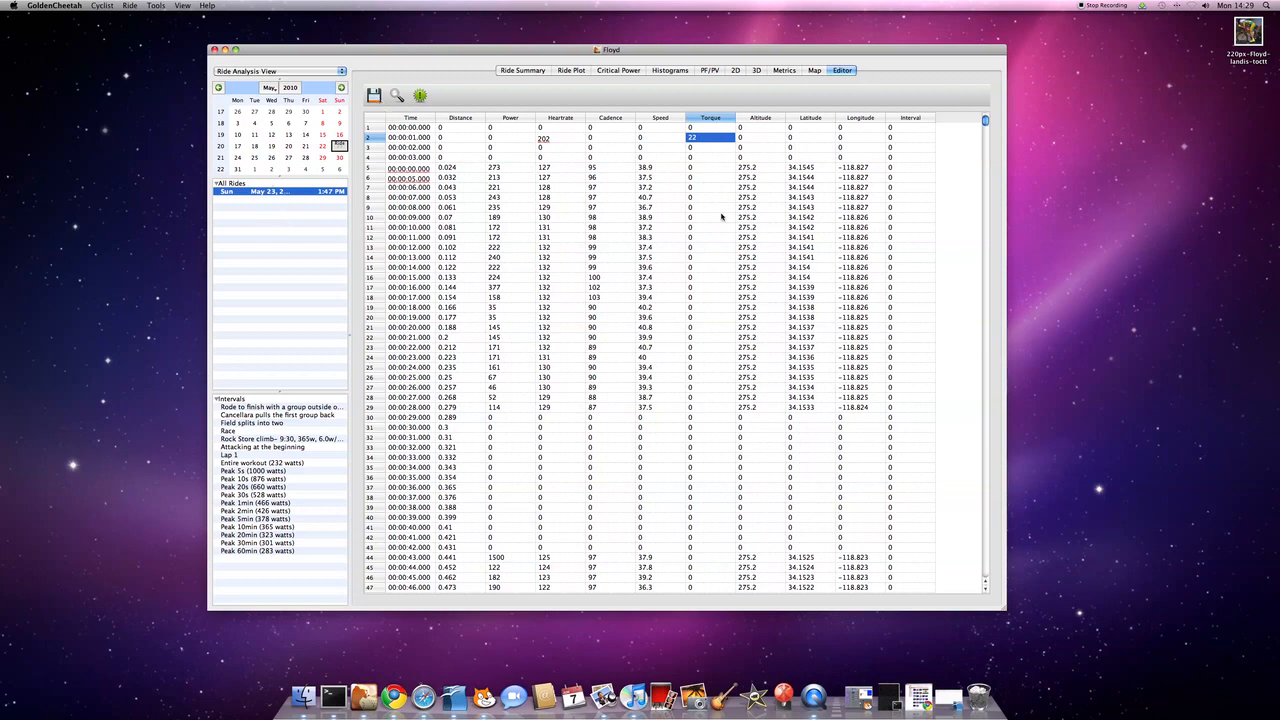
click(710, 188)
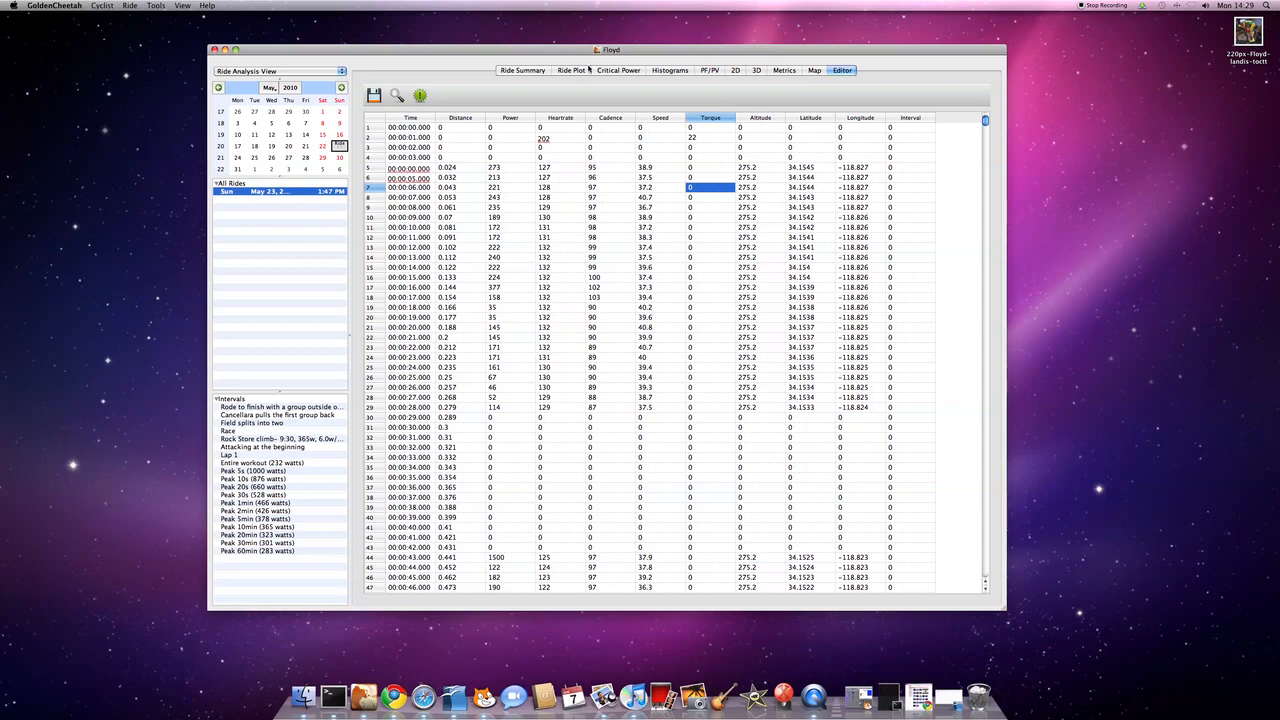
Step: Reduce the Ride Plot smoothing and drag across the chart to create Selection #1
click(572, 70)
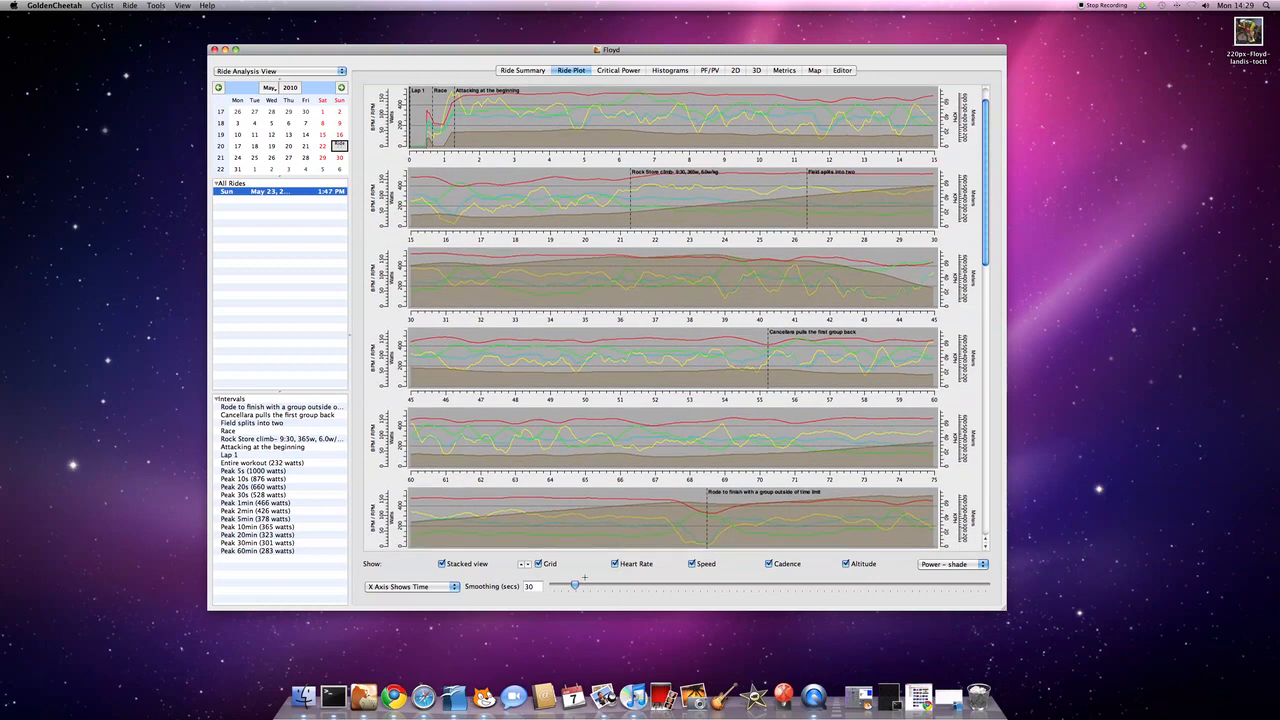
drag(576, 584, 552, 584)
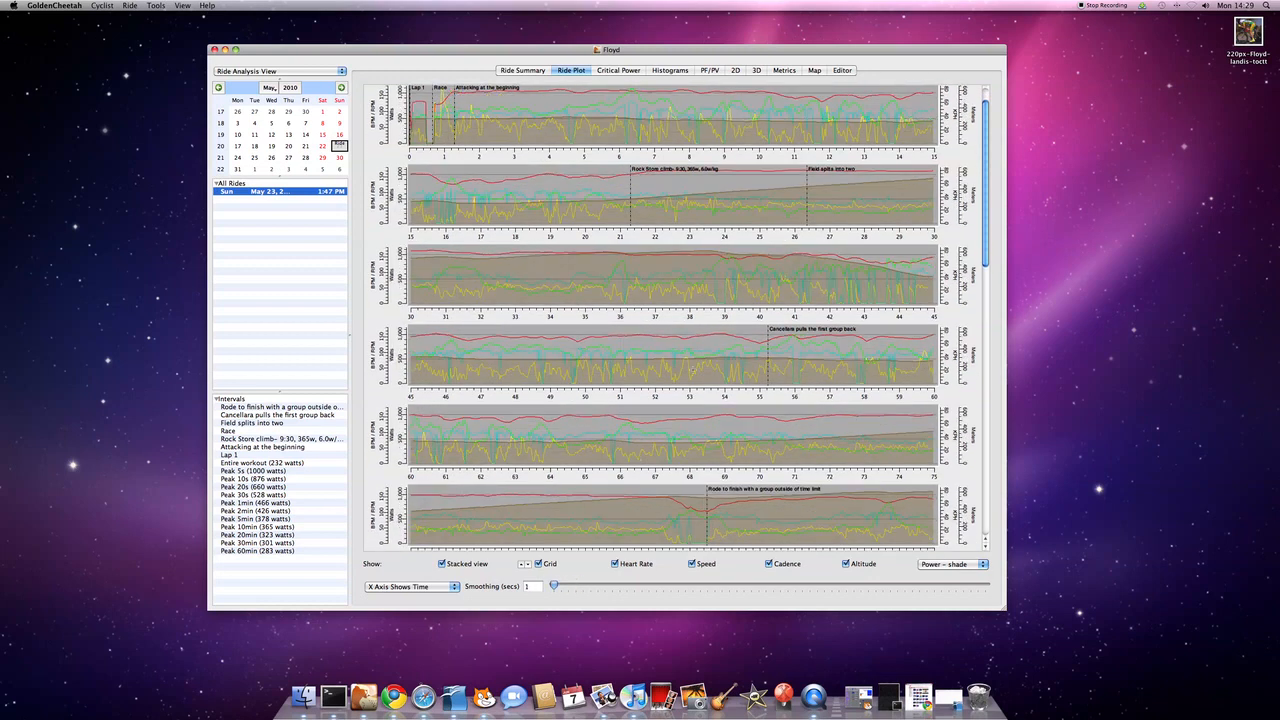
scroll(down, 3)
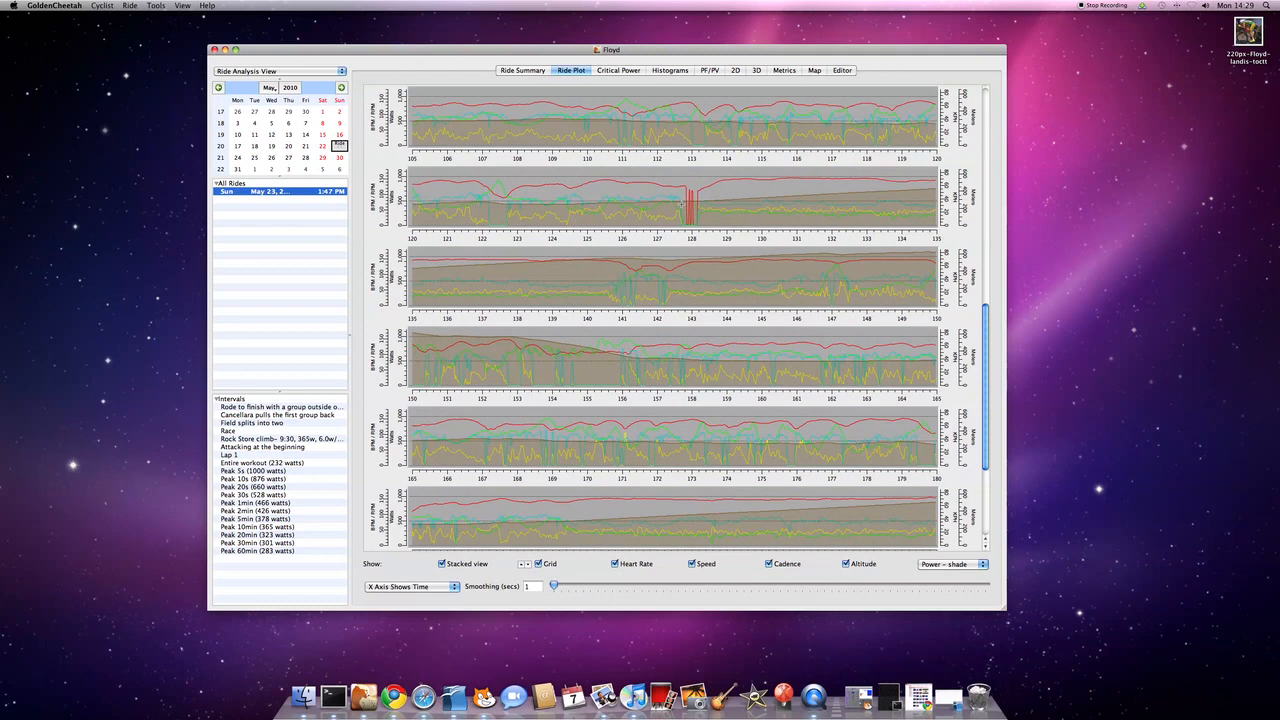
drag(684, 204, 704, 210)
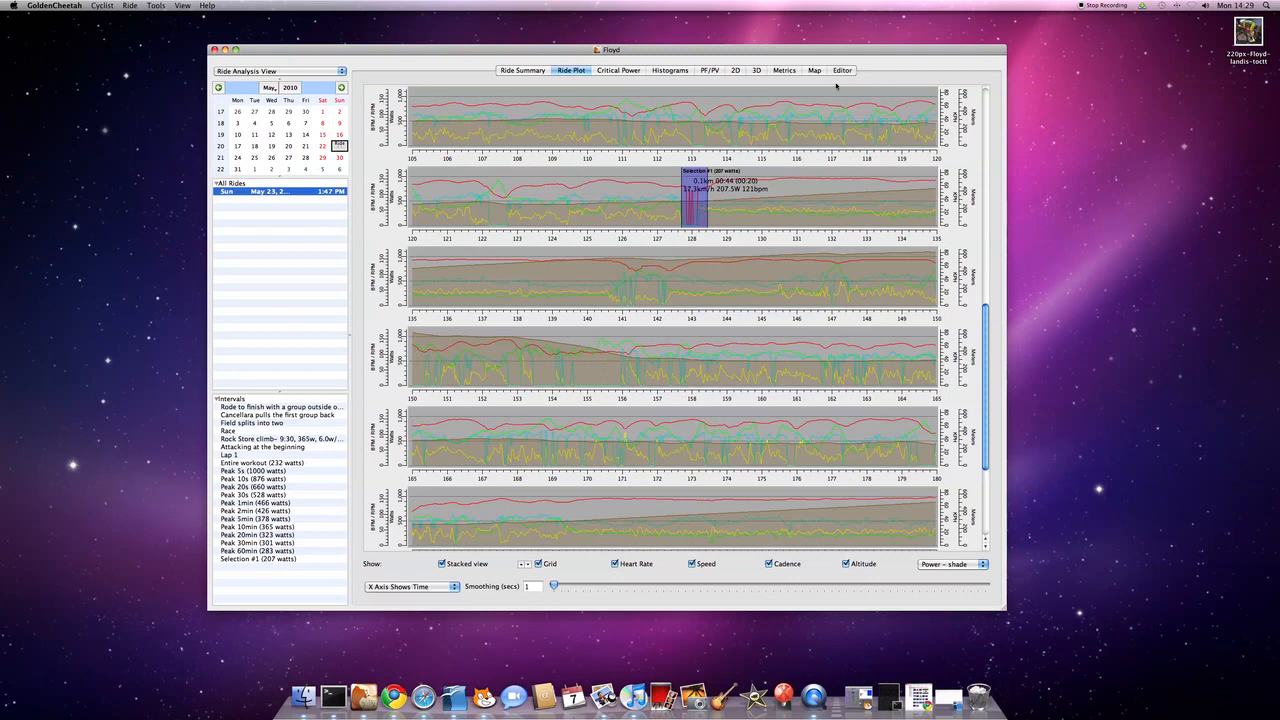
Step: Highlight Selection #1's rows in the Editor and copy them
click(842, 70)
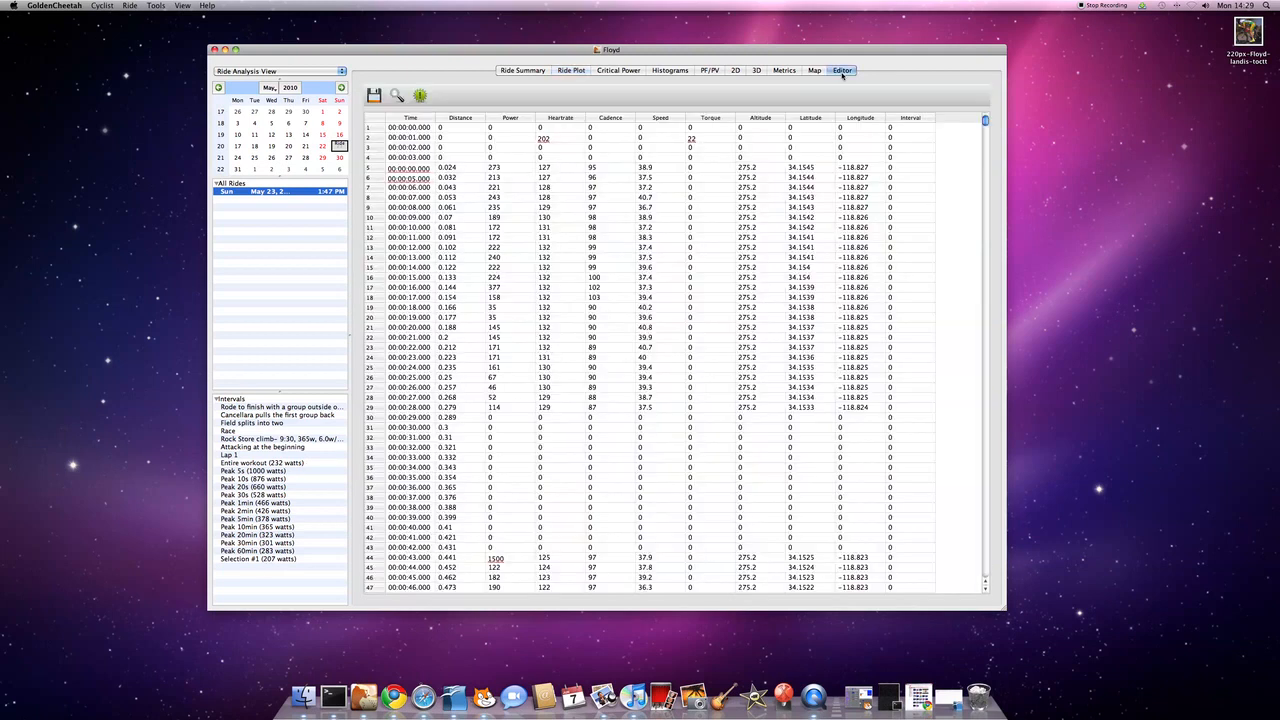
click(256, 558)
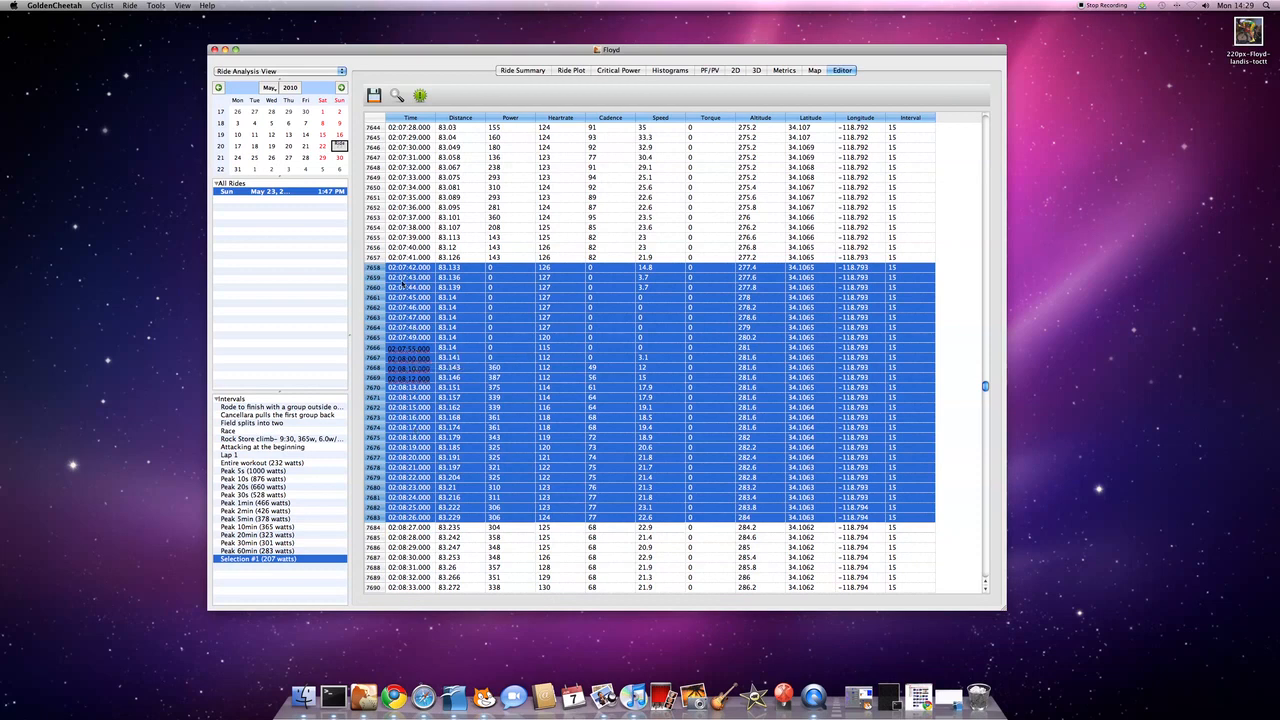
right_click(410, 276)
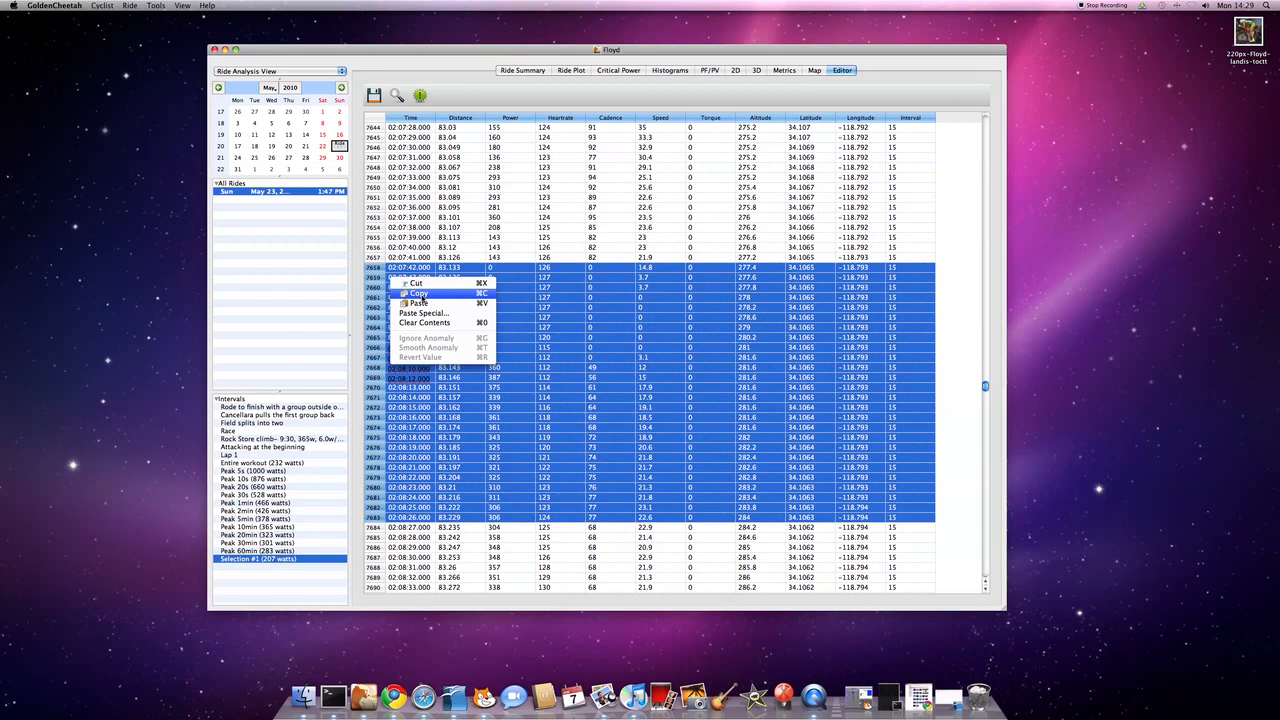
click(424, 322)
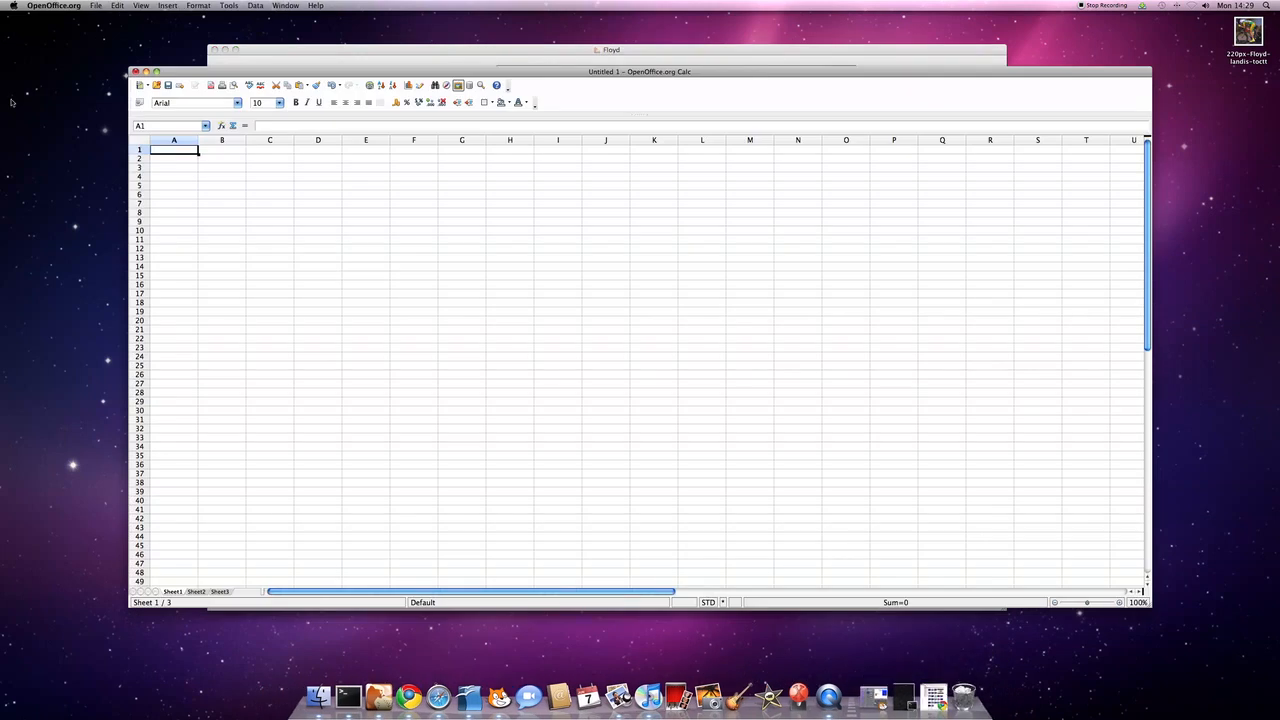
Step: Paste the interval samples at A1 with tab-separated Text Import into separate columns
right_click(174, 150)
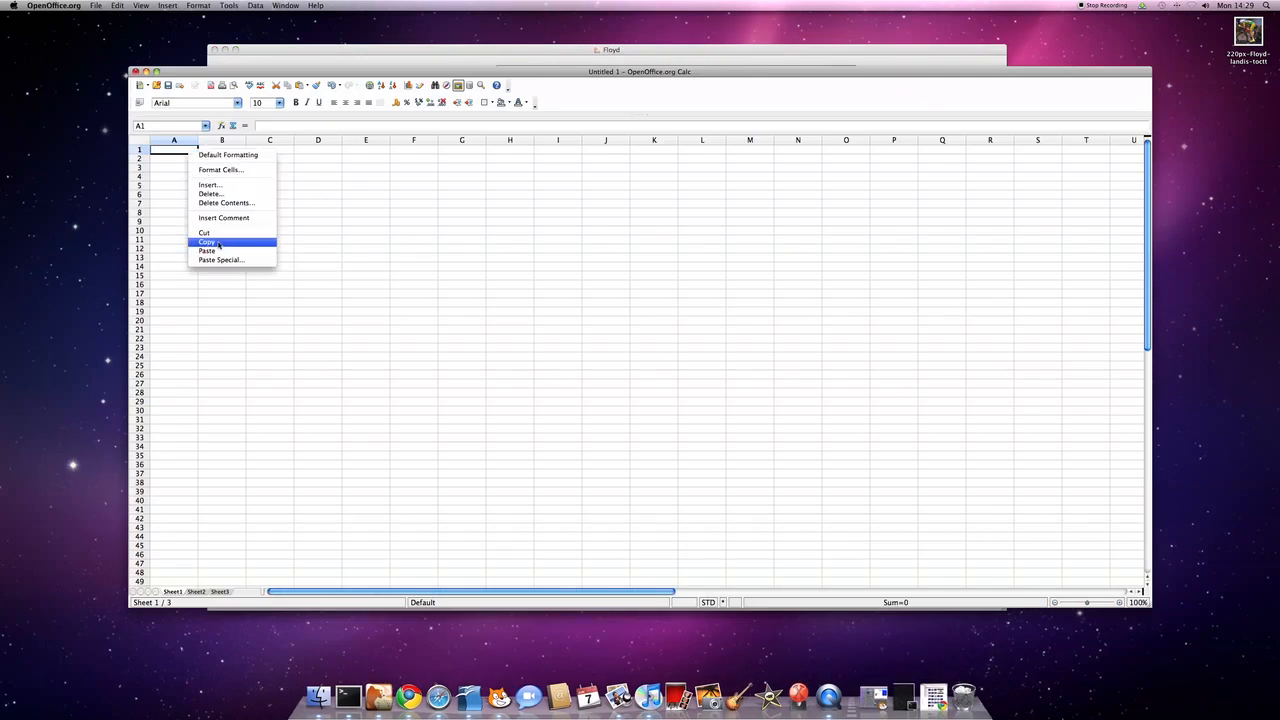
mouse_move(208, 250)
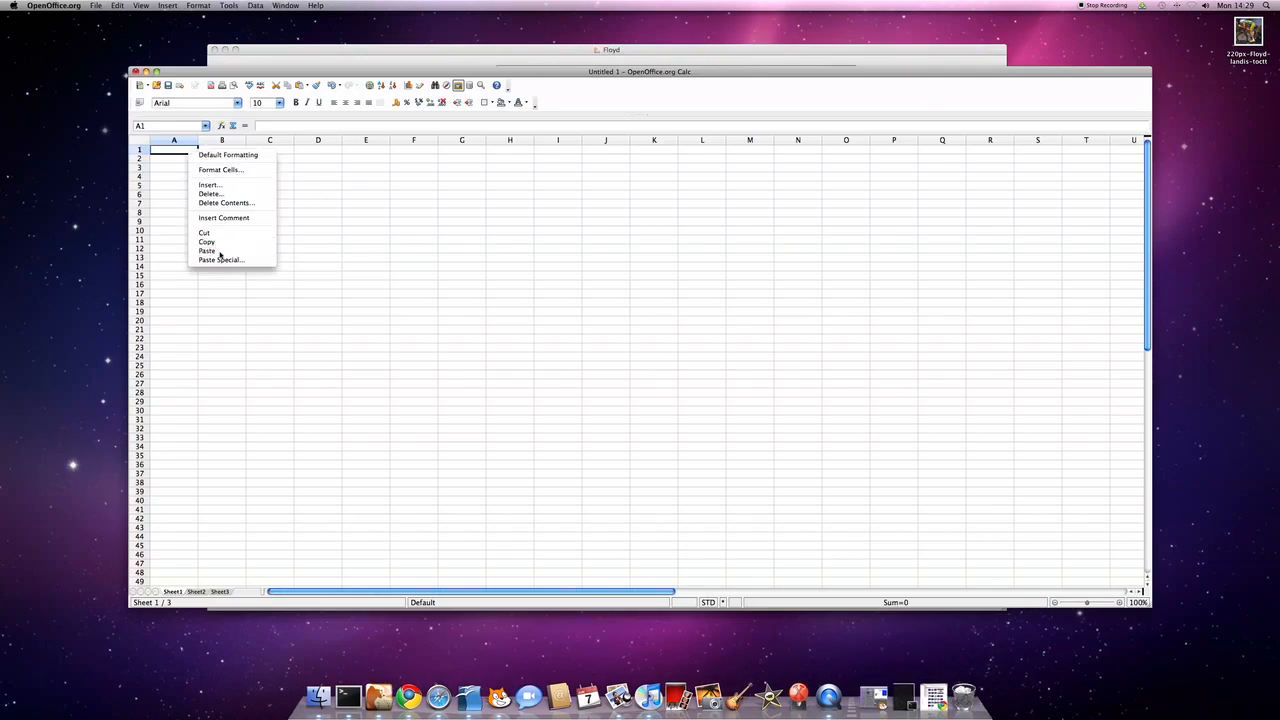
click(220, 260)
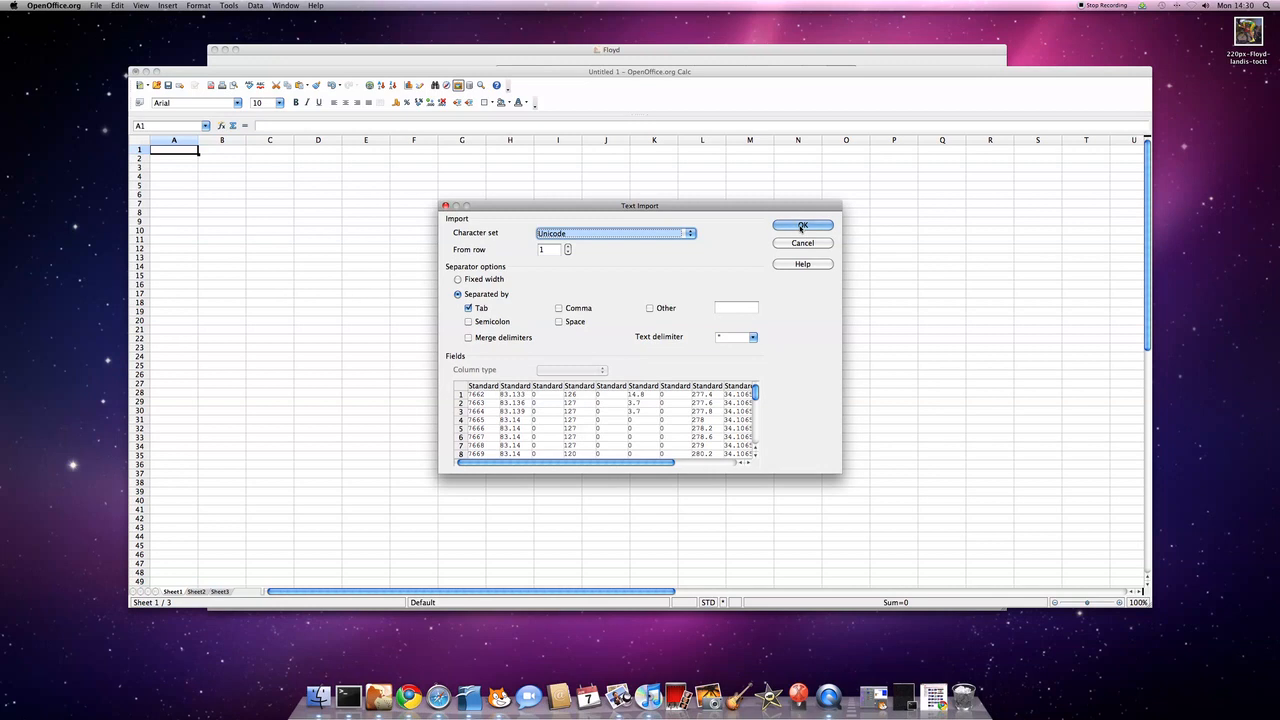
click(802, 224)
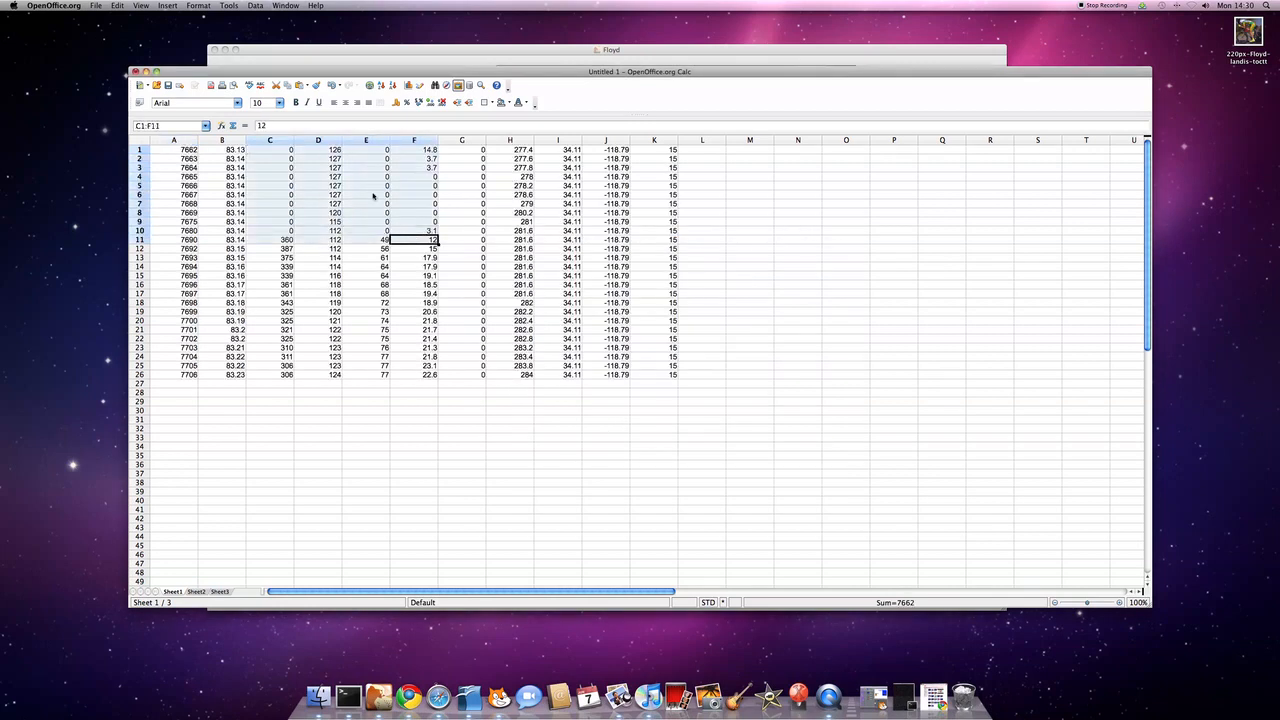
right_click(318, 240)
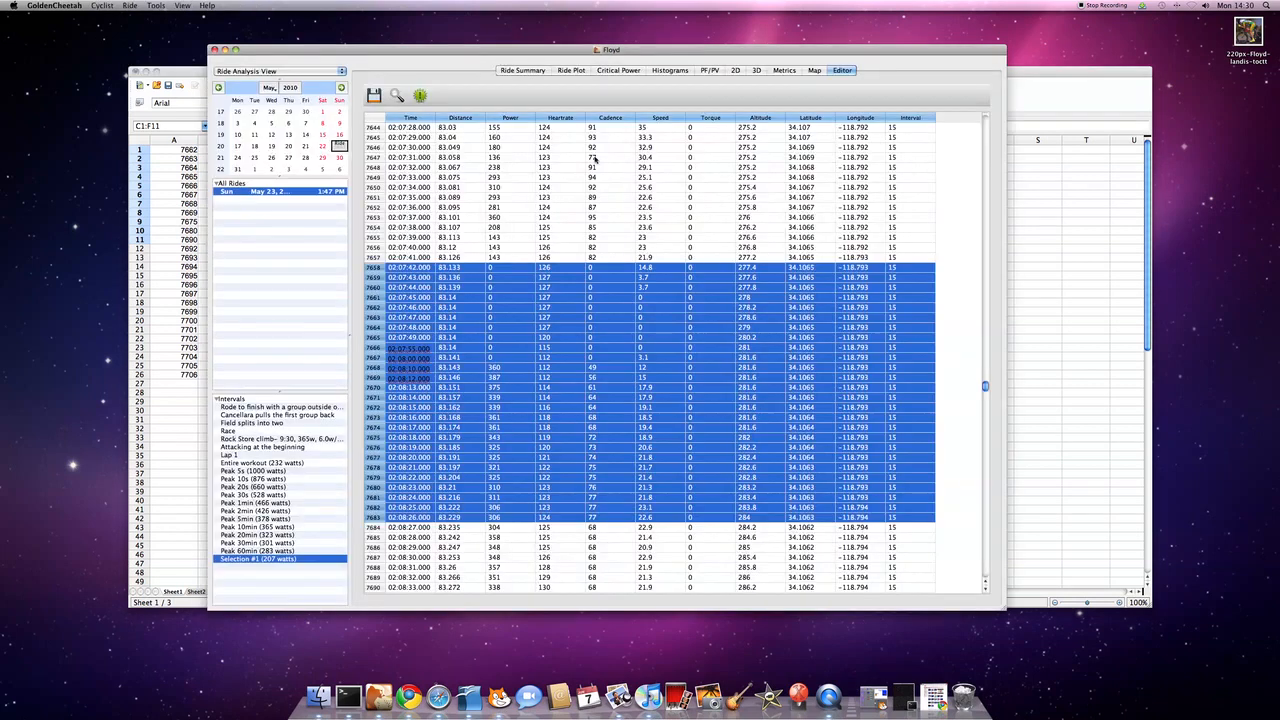
Step: Return to the Editor table's top and select the first samples after the early gap
right_click(544, 168)
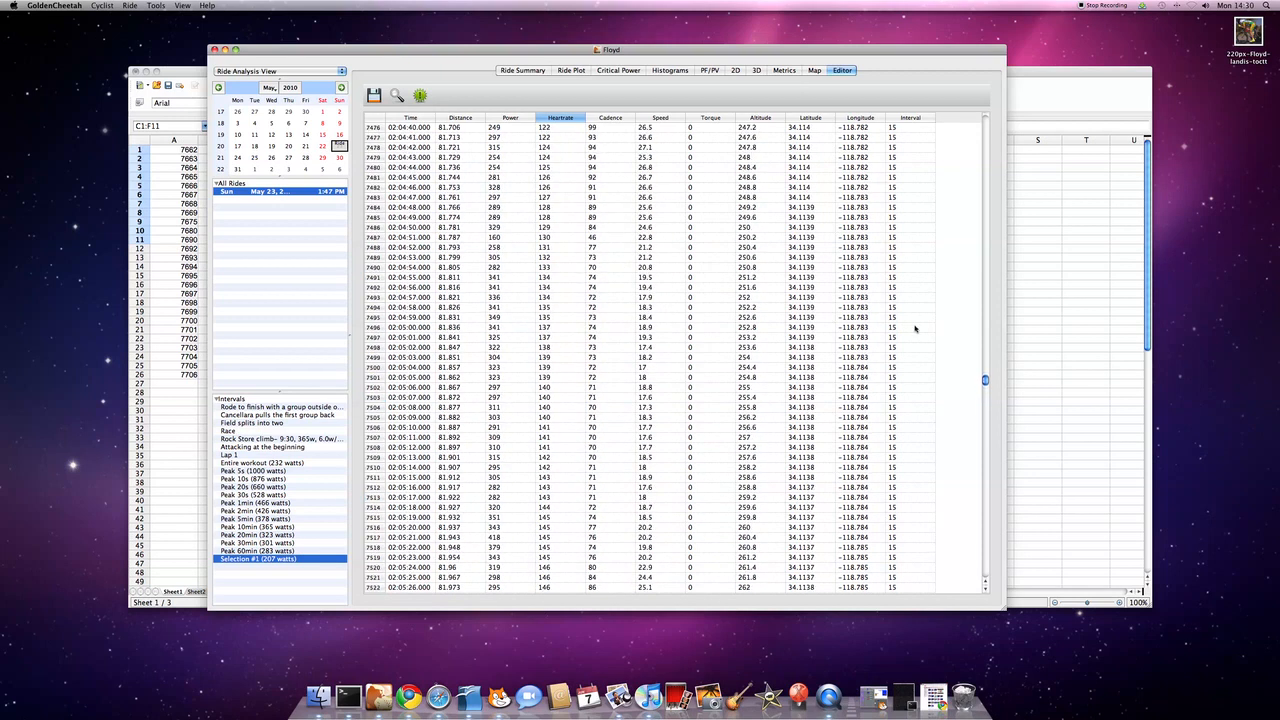
scroll(up, 3)
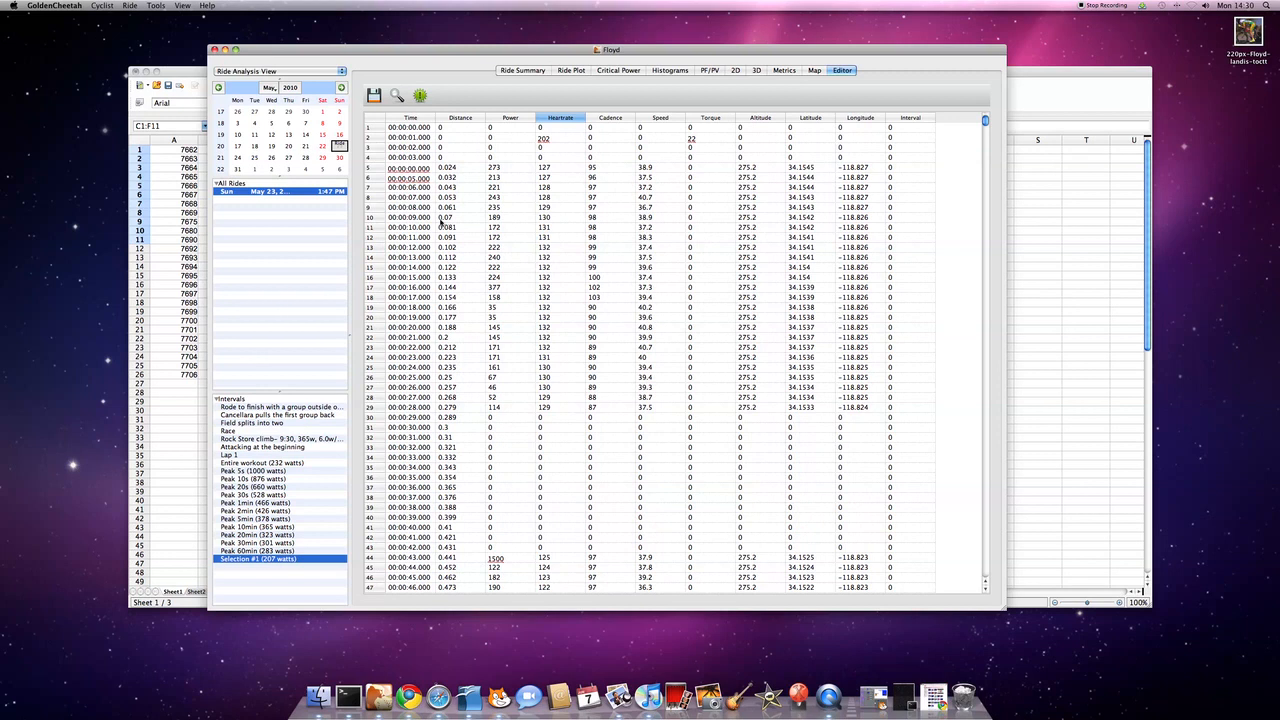
click(408, 176)
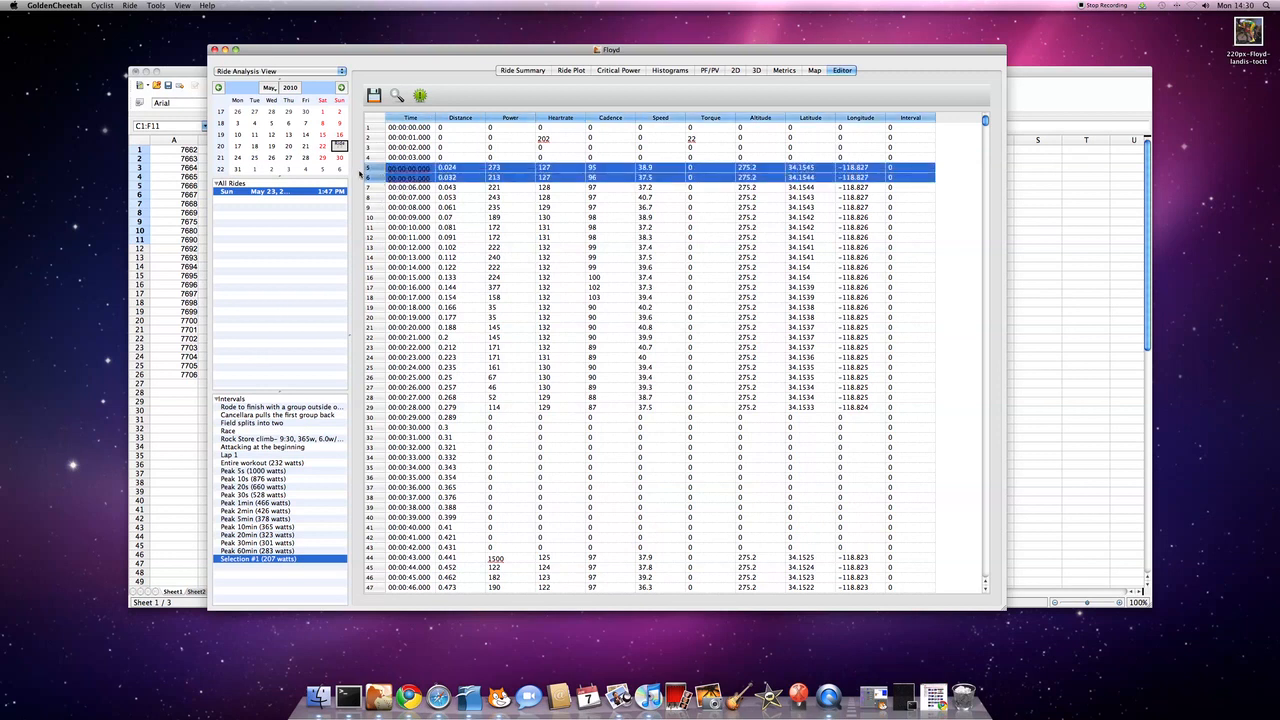
Step: Run Fix Gaps in Recording and select the newly inserted interpolated rows
click(156, 4)
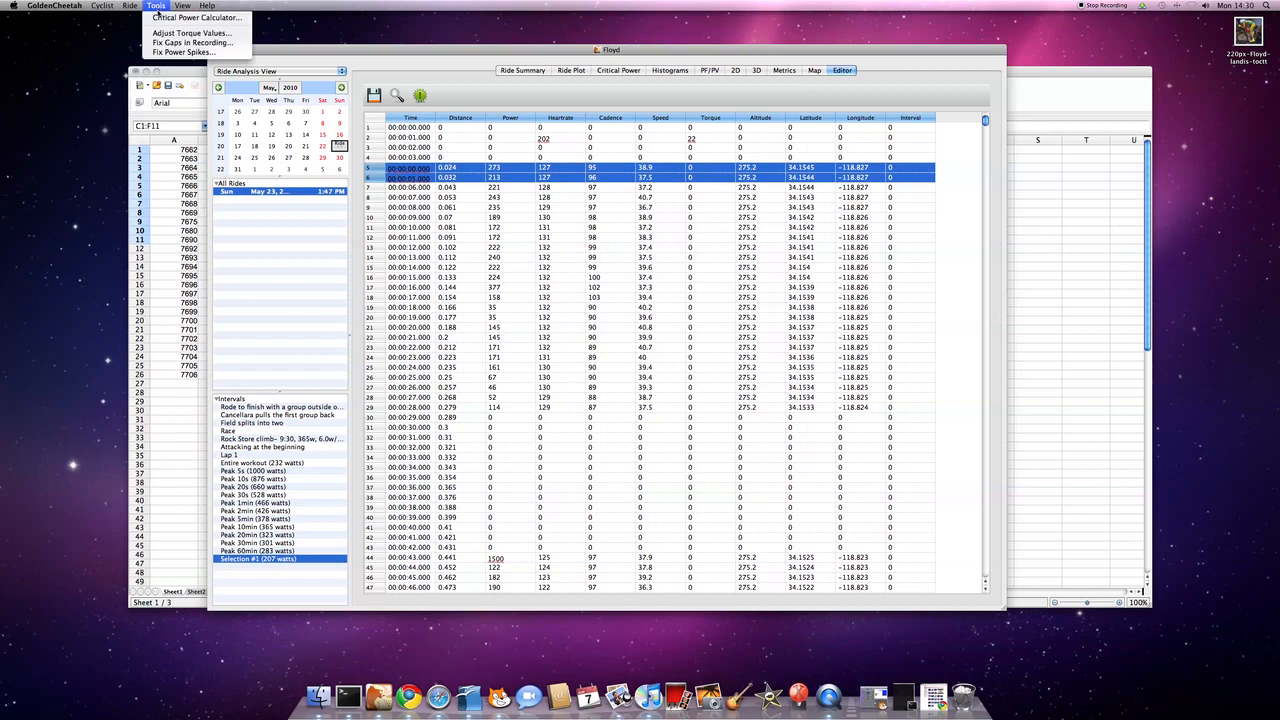
click(190, 42)
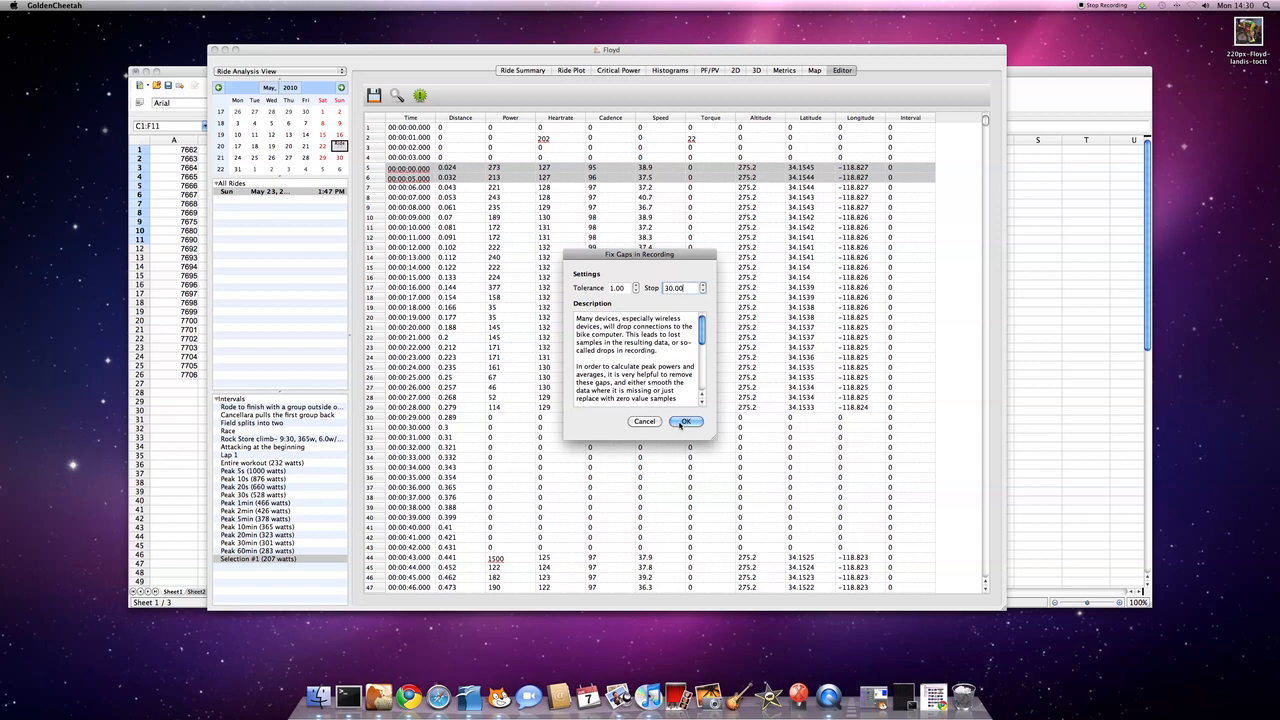
click(684, 420)
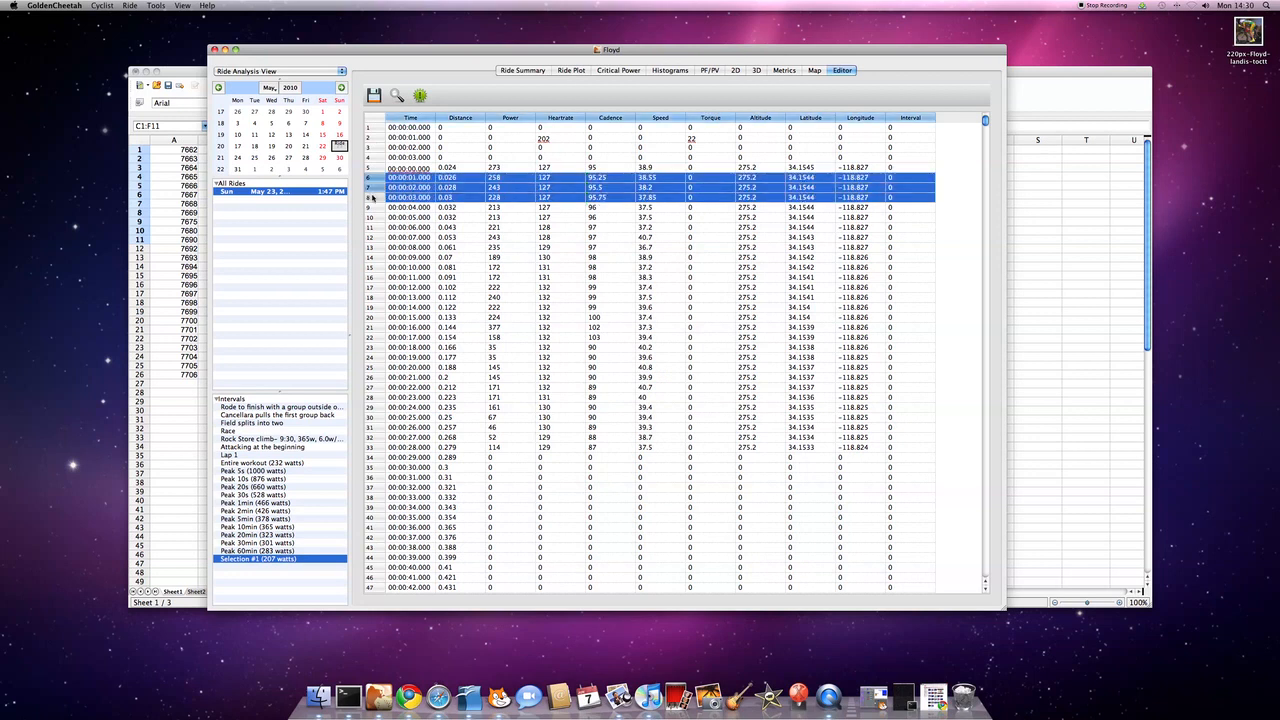
click(408, 206)
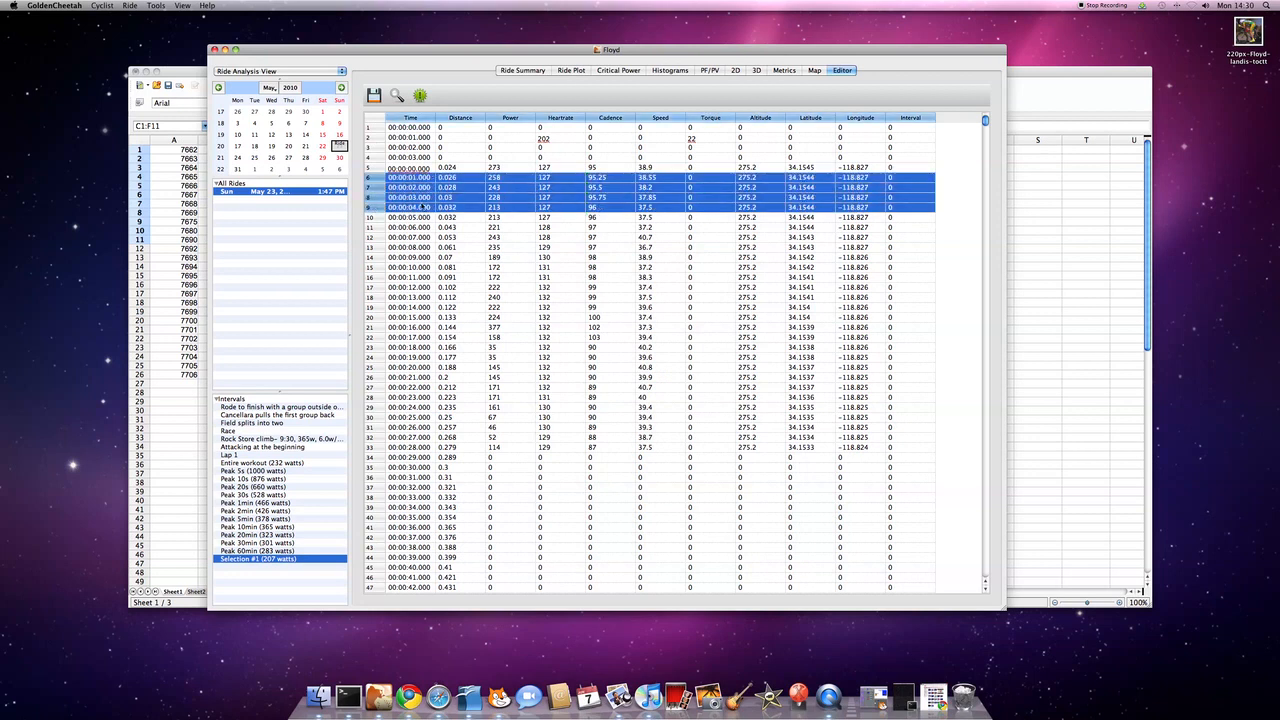
click(598, 198)
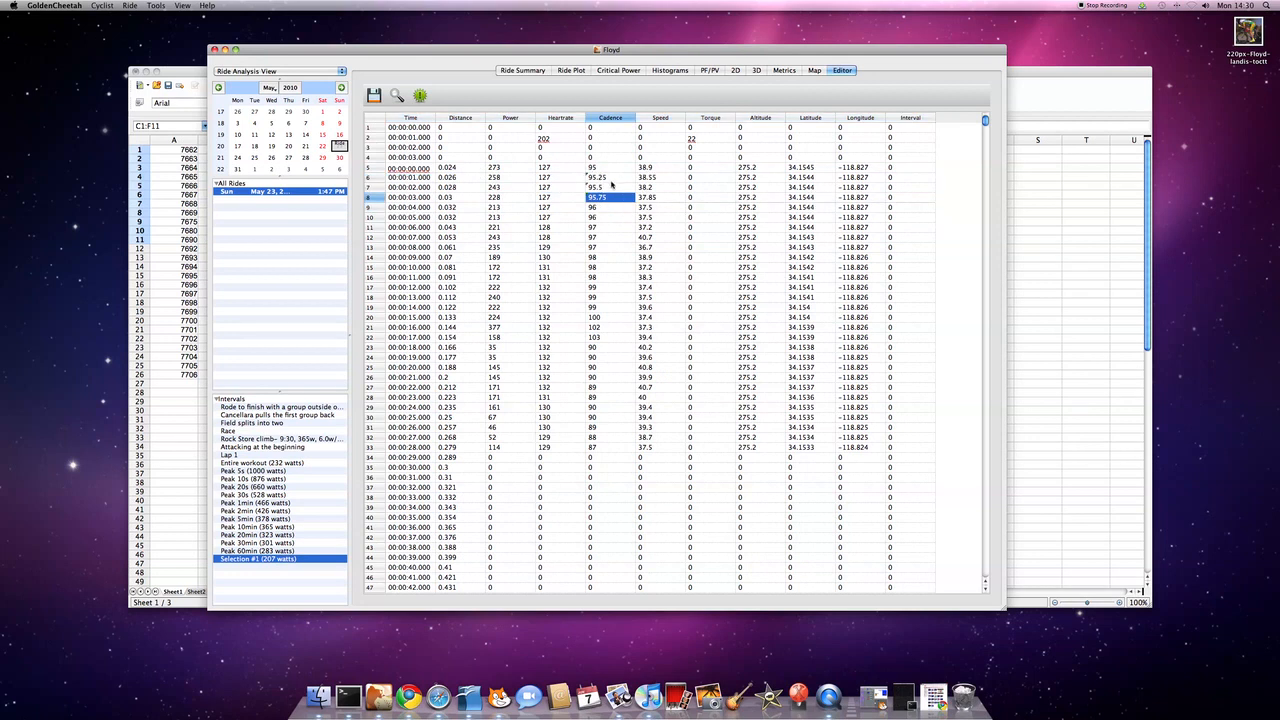
Step: Edit the interpolated Cadence values to whole numbers and bring up the cells' editing options
click(596, 188)
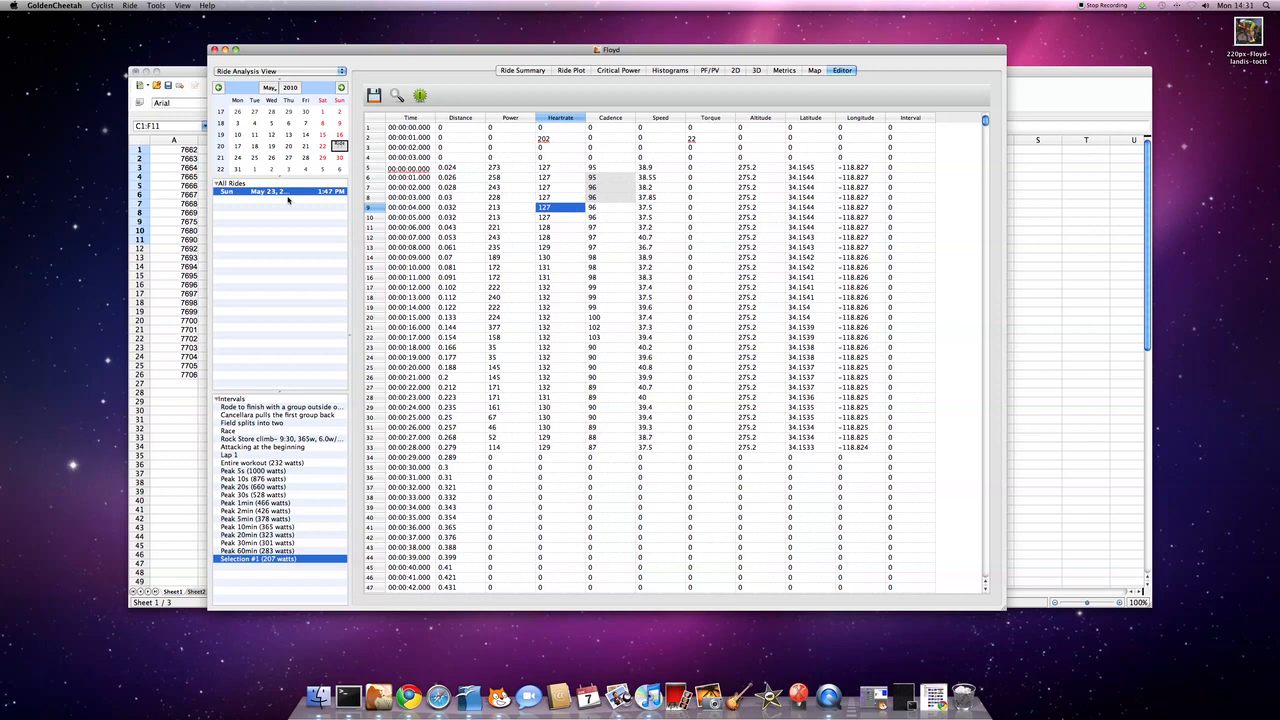
right_click(264, 192)
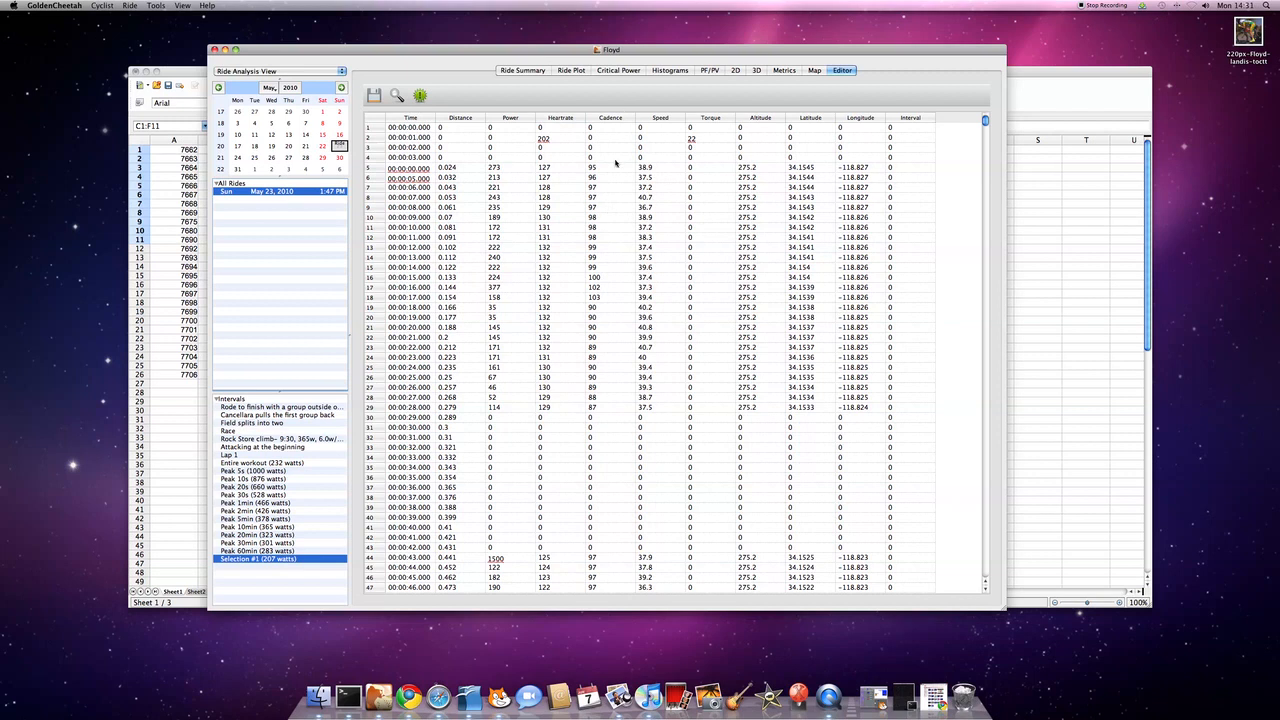
mouse_move(908, 64)
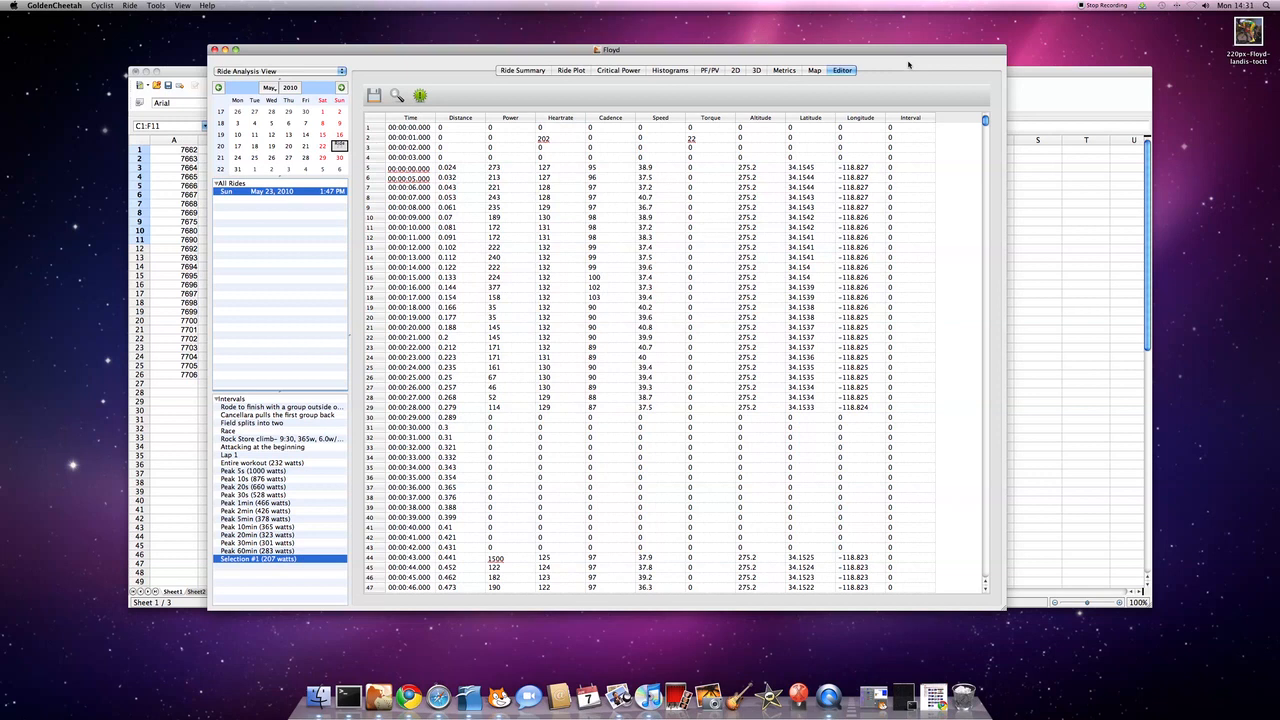